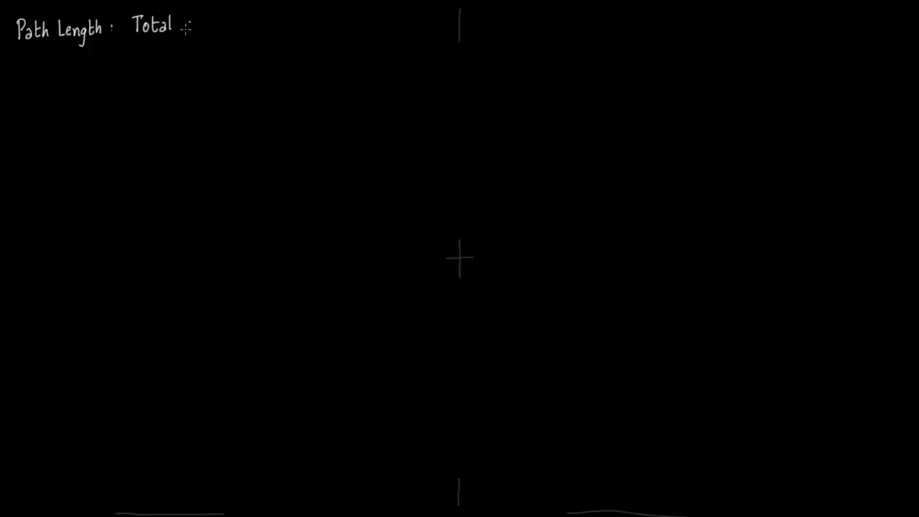
Handwrite 'Path Length: total distance travelled (Scalar)' and 'Displacement: initial position − final position'
type("distance")
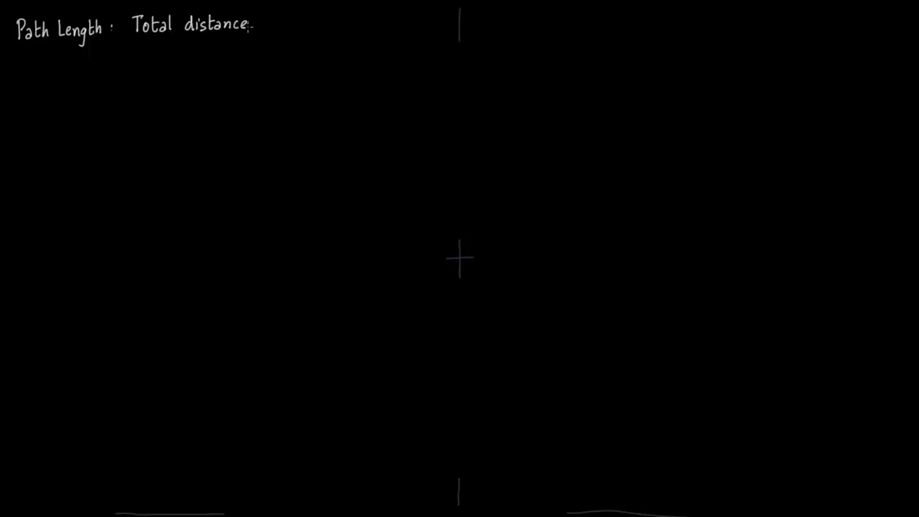
type("travelled")
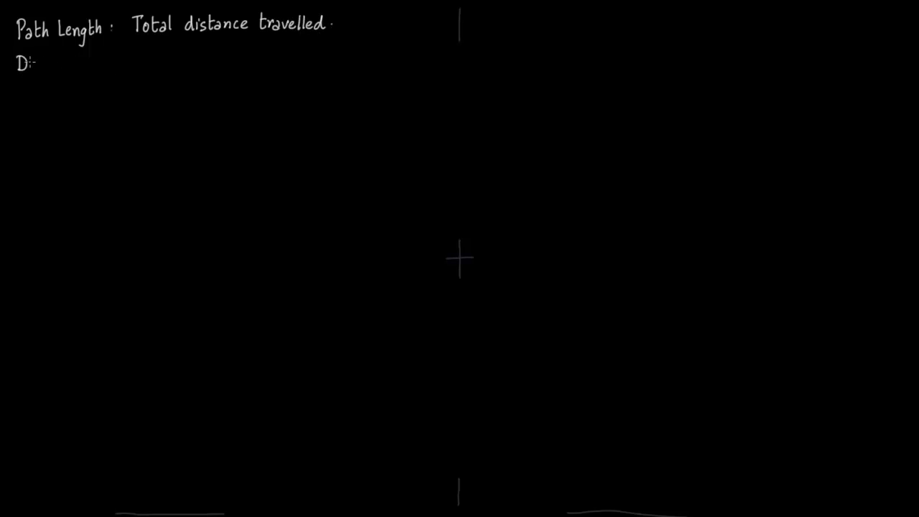
type("isplac")
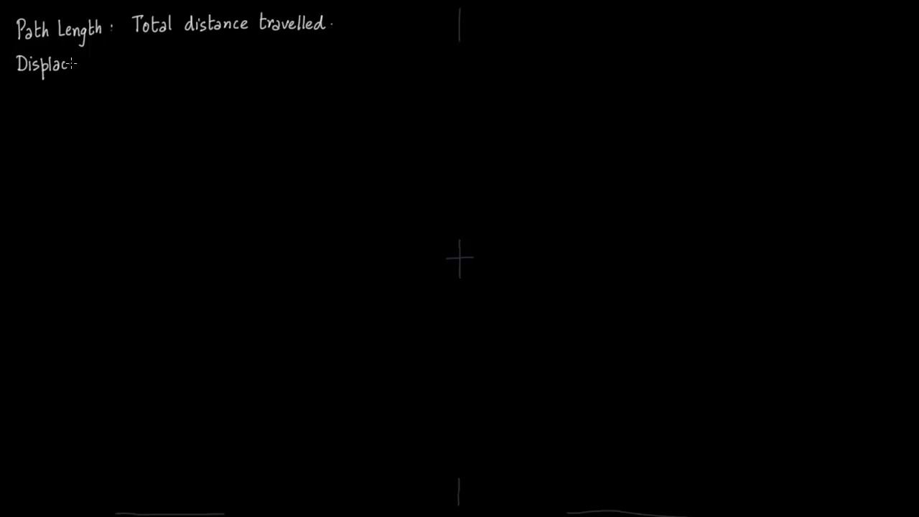
type("ement:")
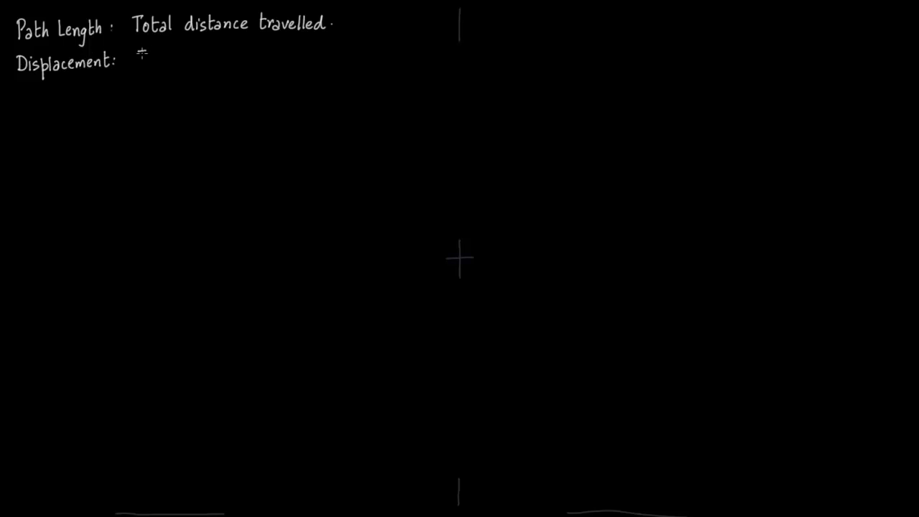
type("Initial")
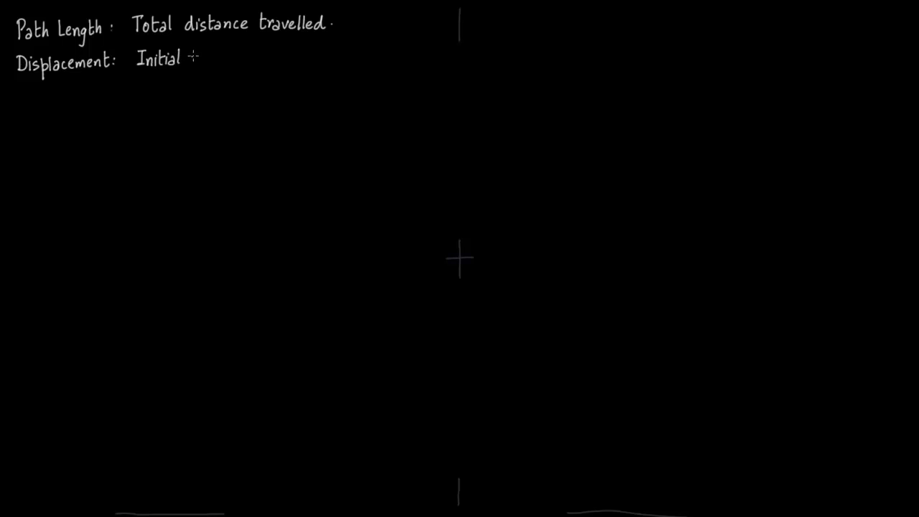
type("position")
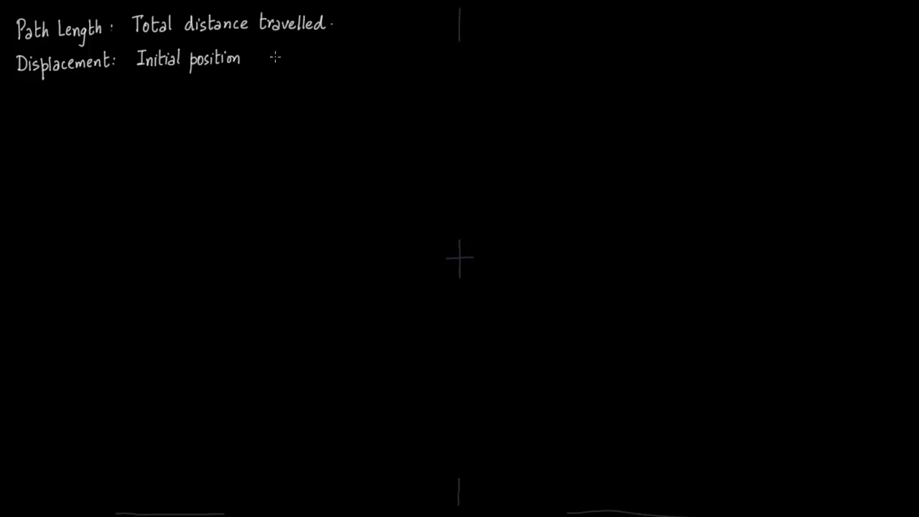
type("- final")
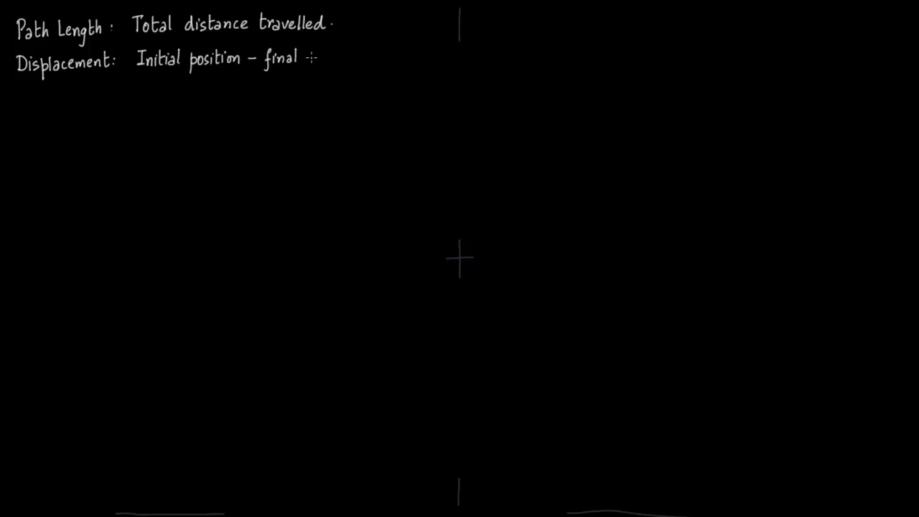
type("position (Vector")
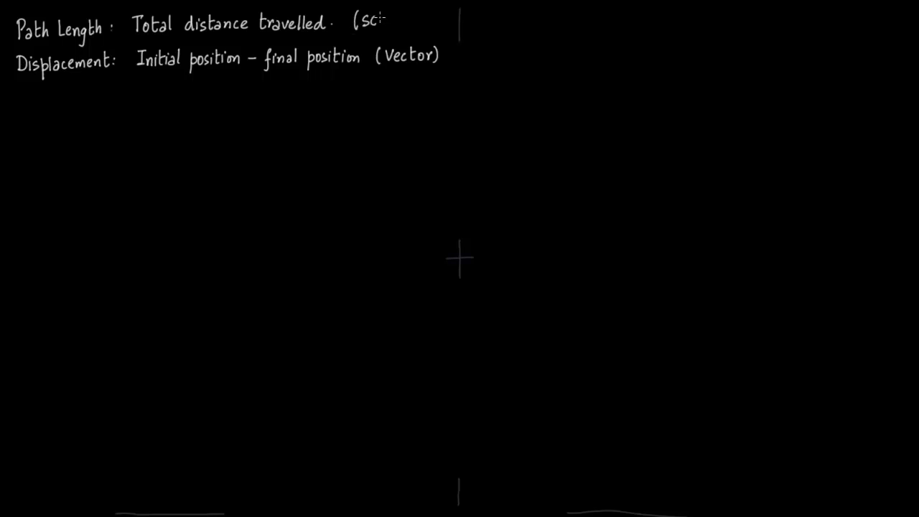
type("Scalar)")
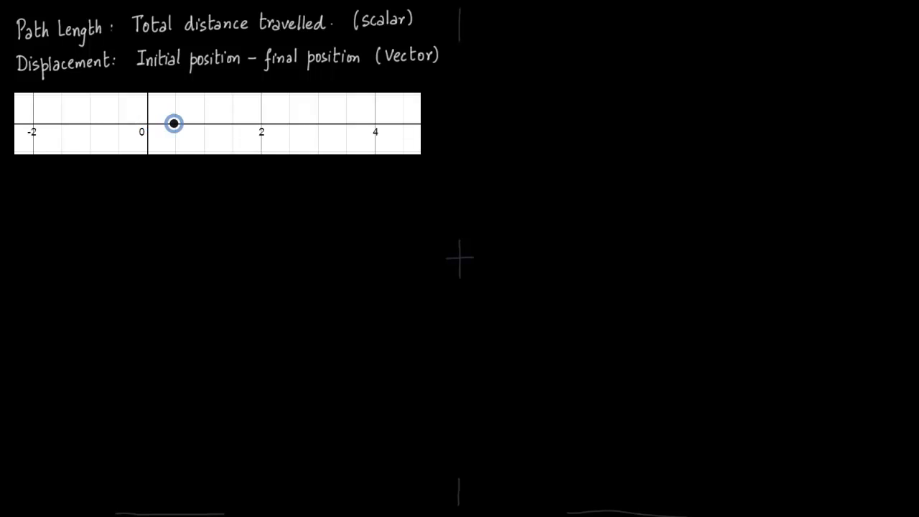
Drag the number-line point from 0 out to 4 and back to the origin
left_click_drag(174, 123, 368, 124)
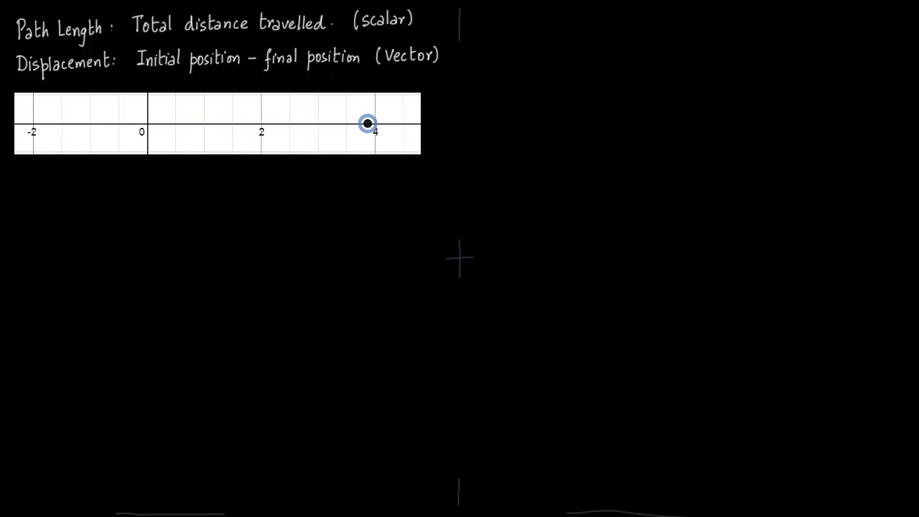
left_click_drag(367, 123, 356, 124)
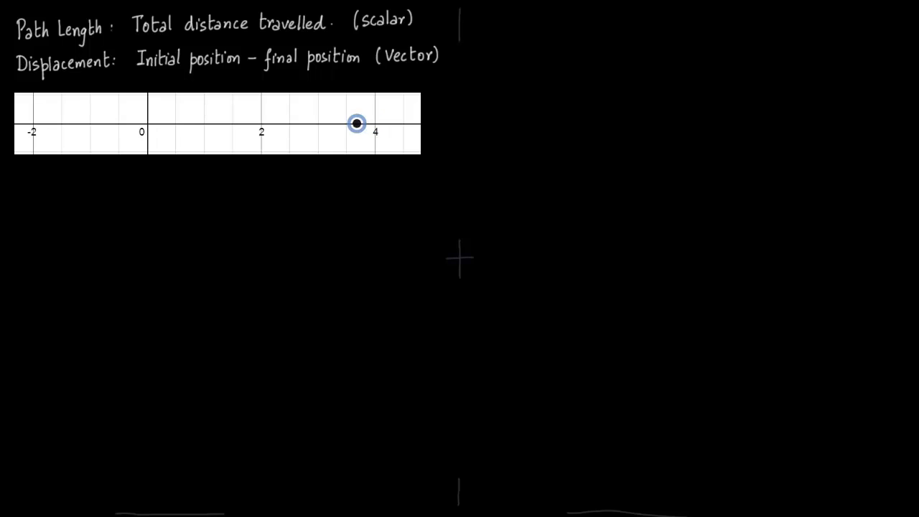
left_click_drag(357, 123, 179, 122)
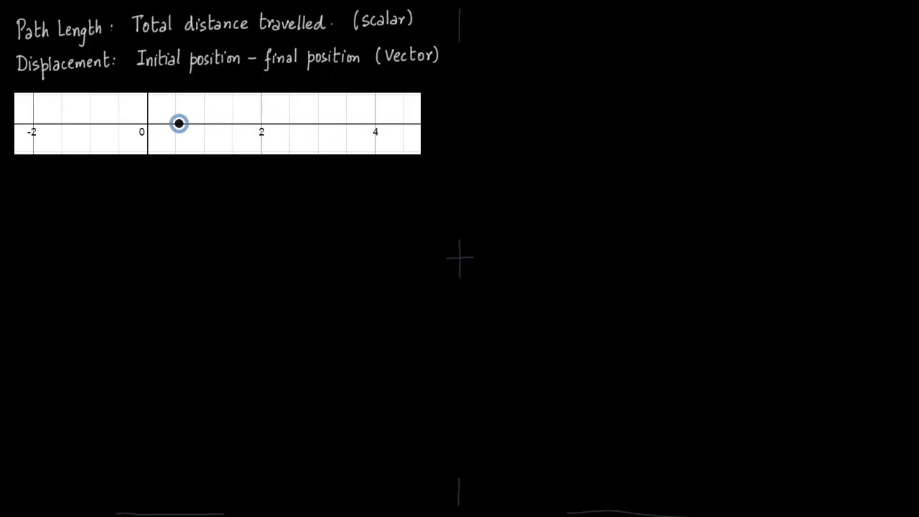
left_click_drag(179, 123, 143, 123)
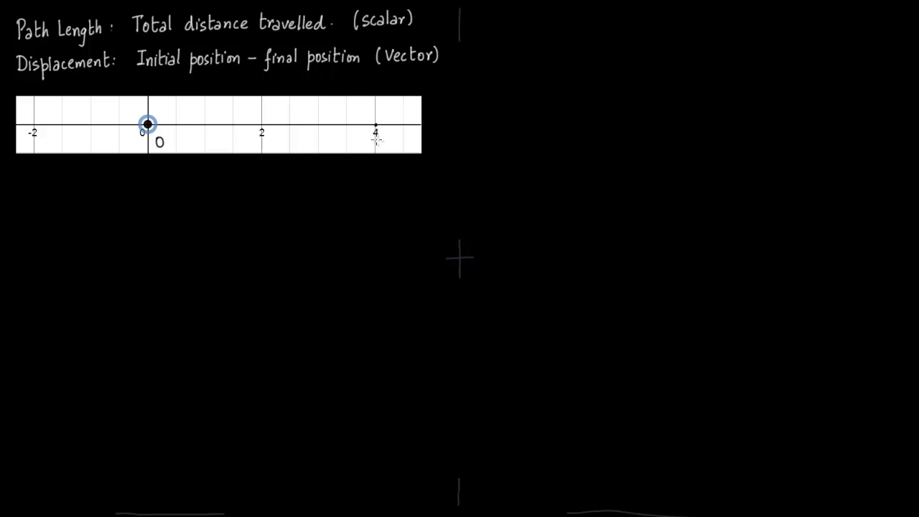
Label point 4 as A and write 'Displacement = 0, Path Length = 8 m'
type("A")
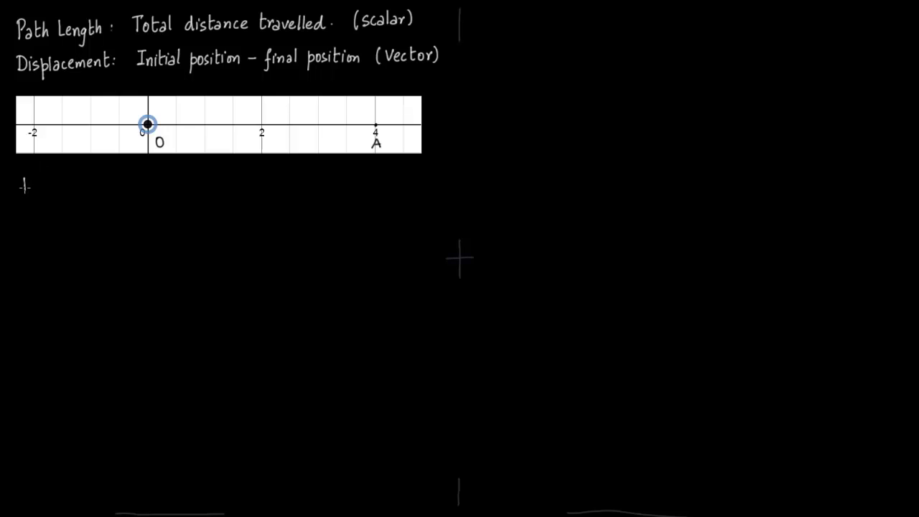
type("D")
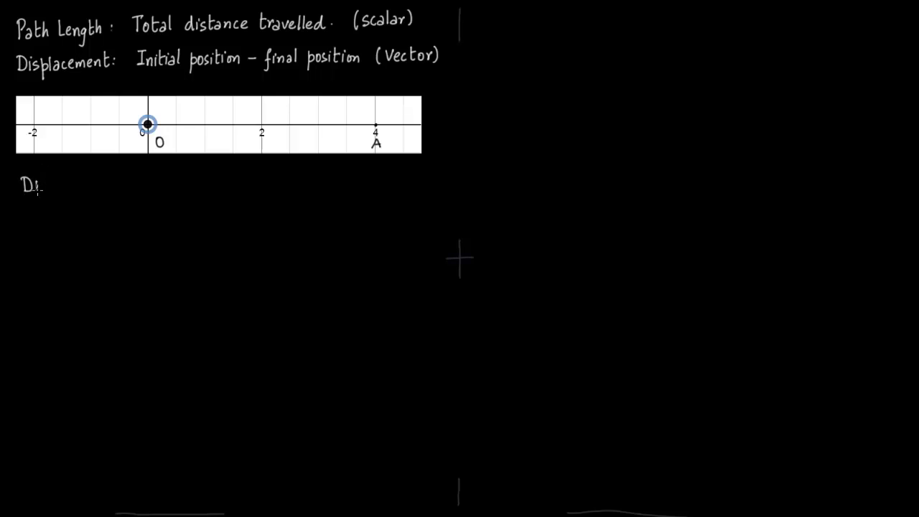
type("Displacement")
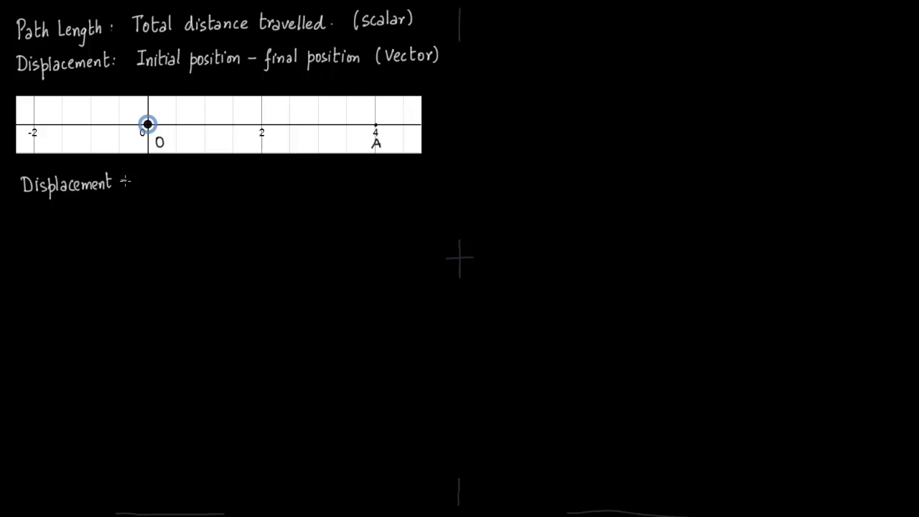
type("= 0 .")
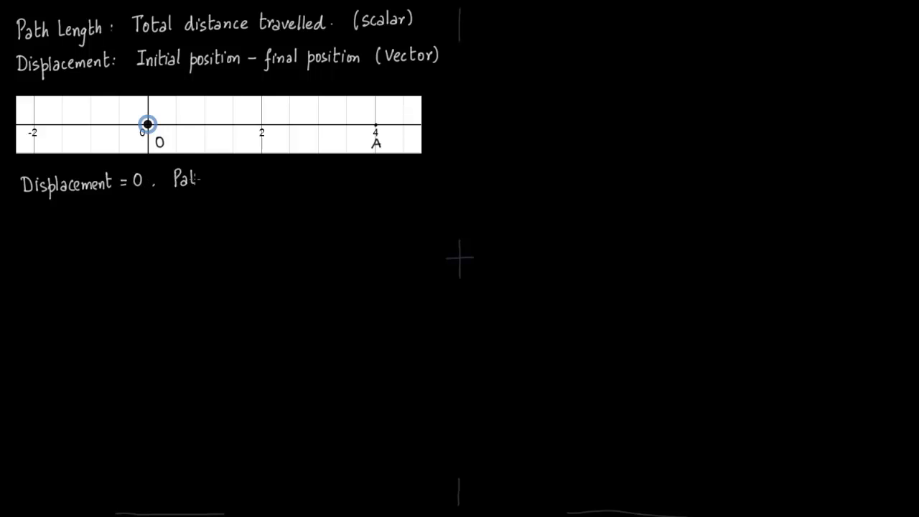
type("Path Length")
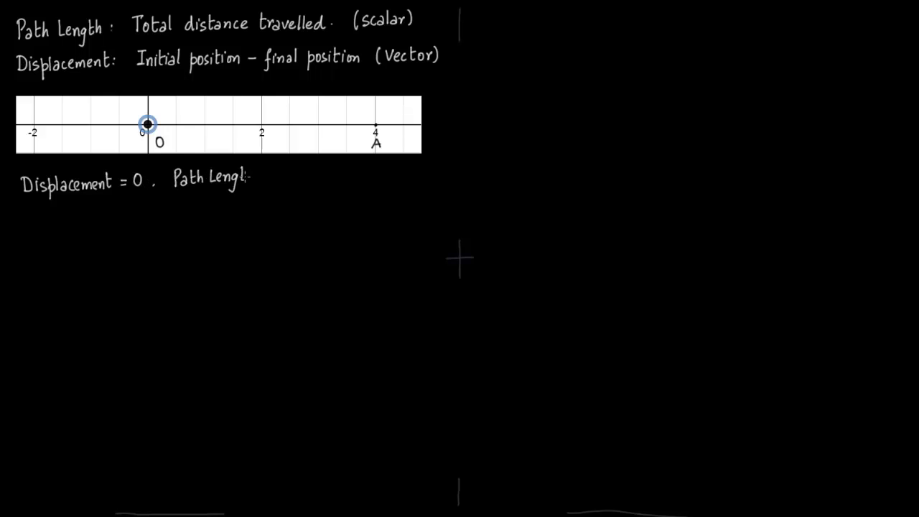
type("=")
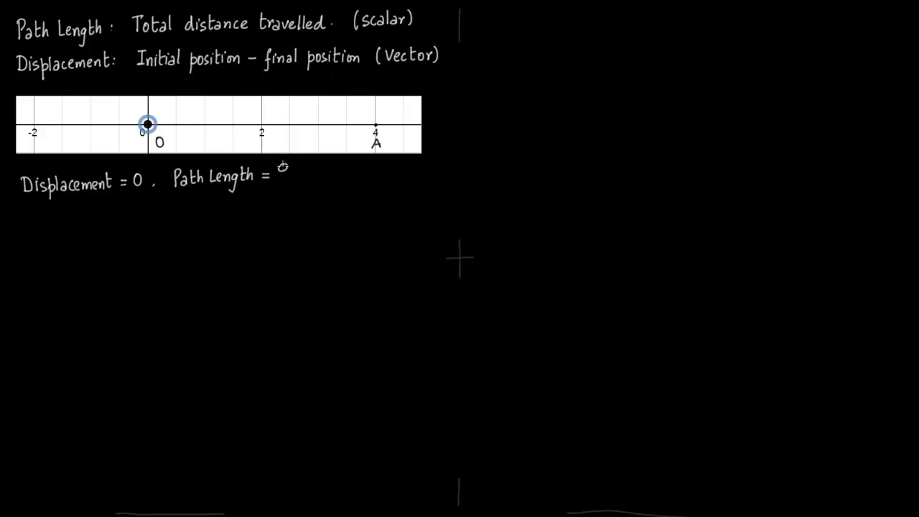
type("8 m")
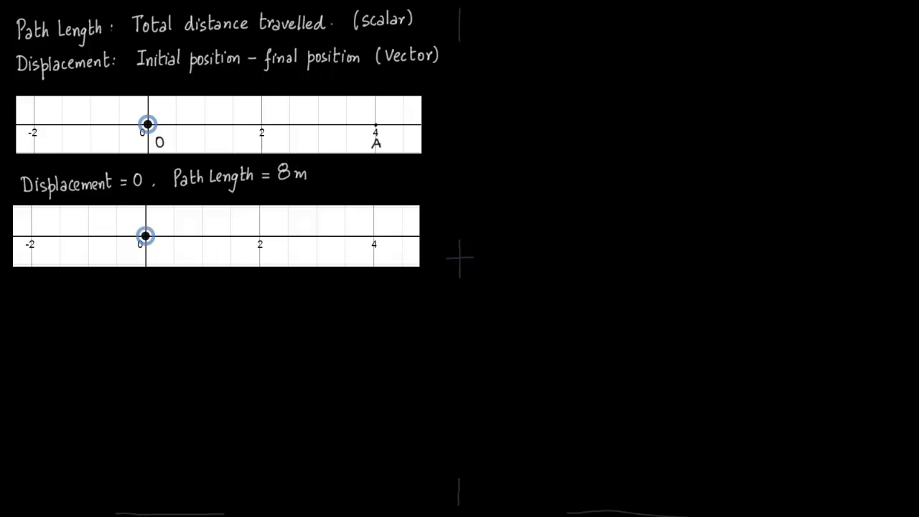
mouse_move(476, 496)
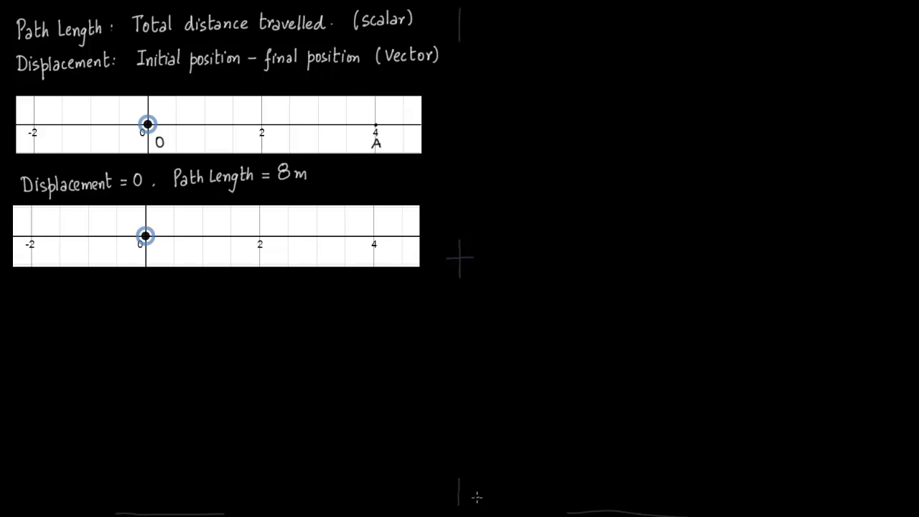
Drag the second number line's point from 0 out to 4, then back to 2
left_click_drag(146, 236, 299, 235)
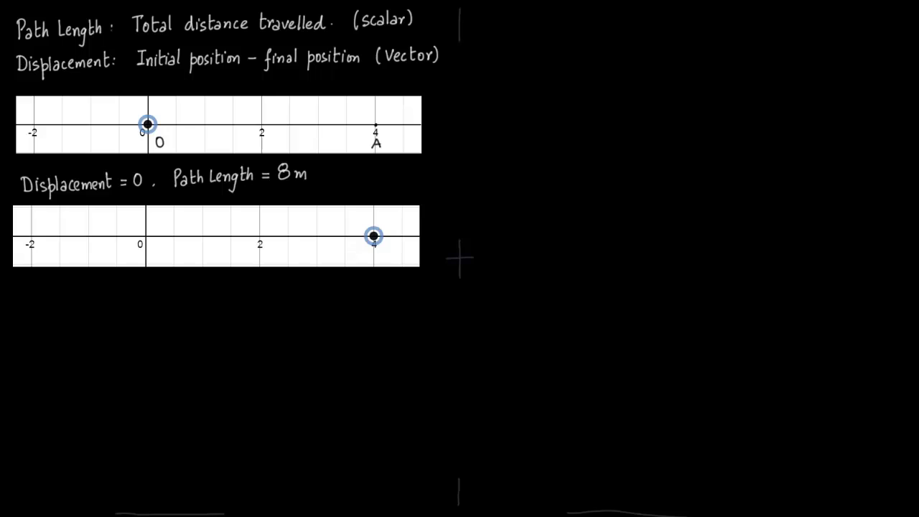
left_click_drag(373, 236, 324, 235)
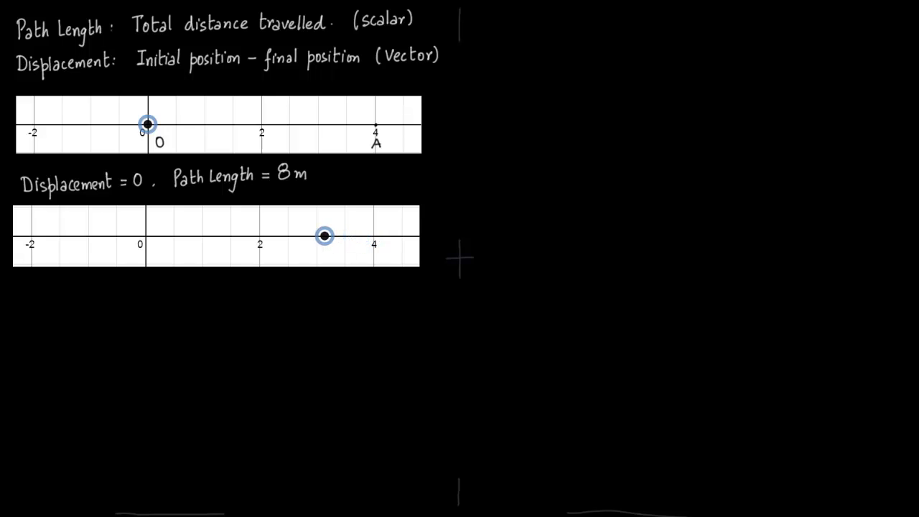
left_click_drag(325, 236, 274, 235)
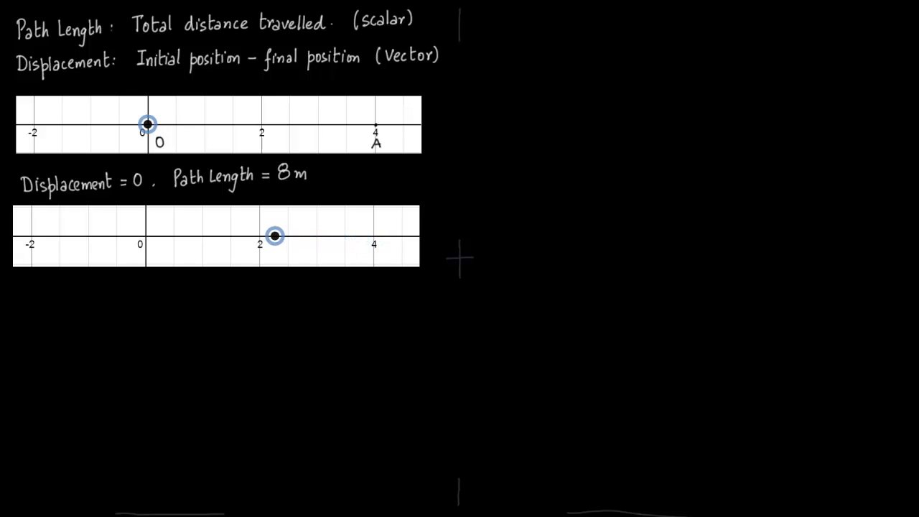
left_click_drag(275, 236, 260, 236)
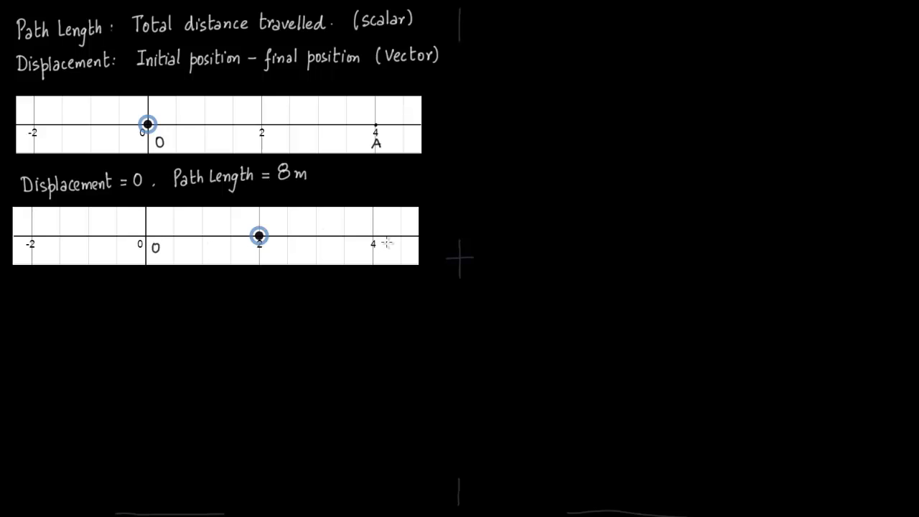
Label A and B and write displacement OA + AB = OA − BA = 4 − 2 = 2 m
type("A")
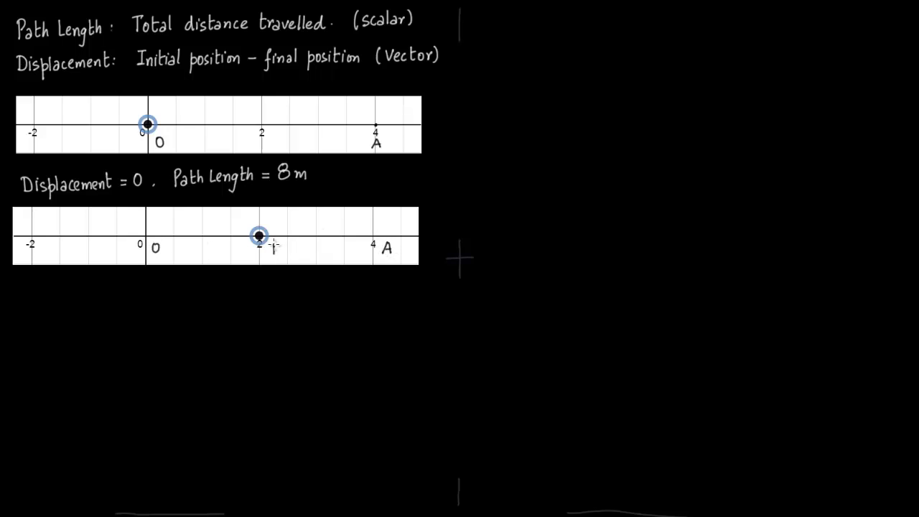
type("B")
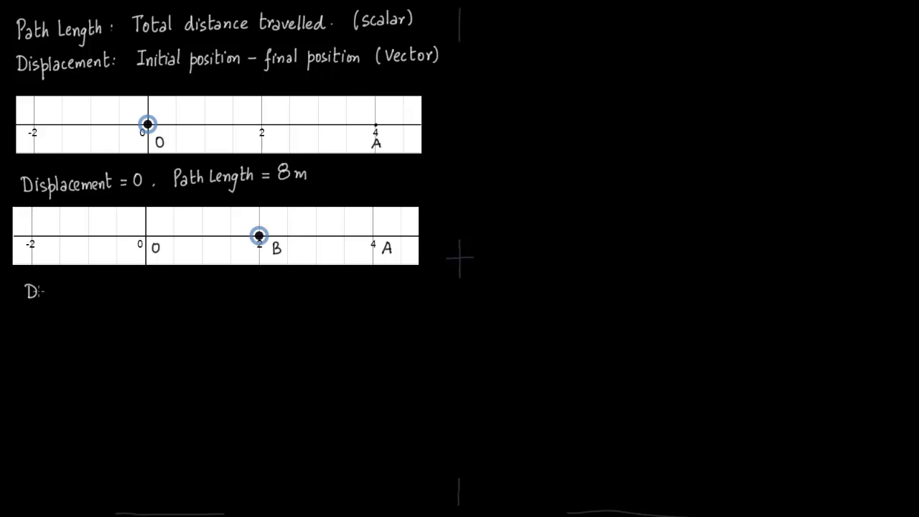
type("isplacement =")
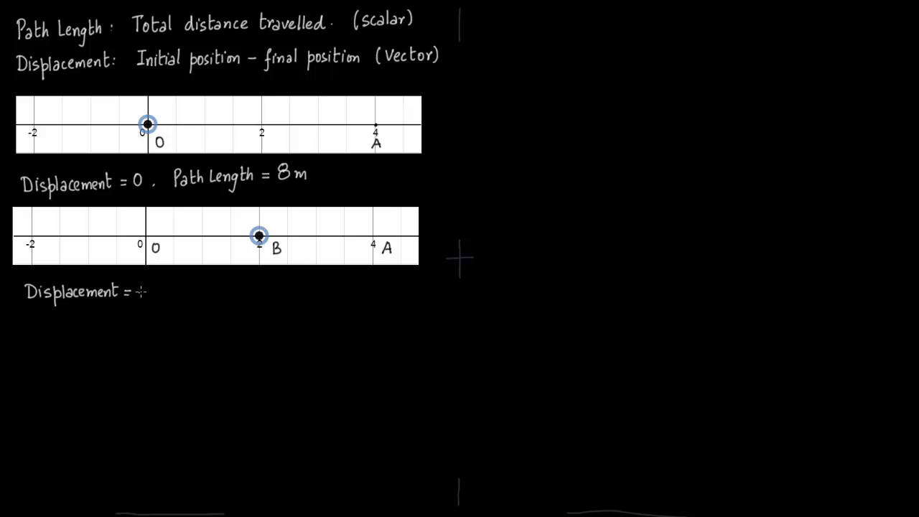
type("0")
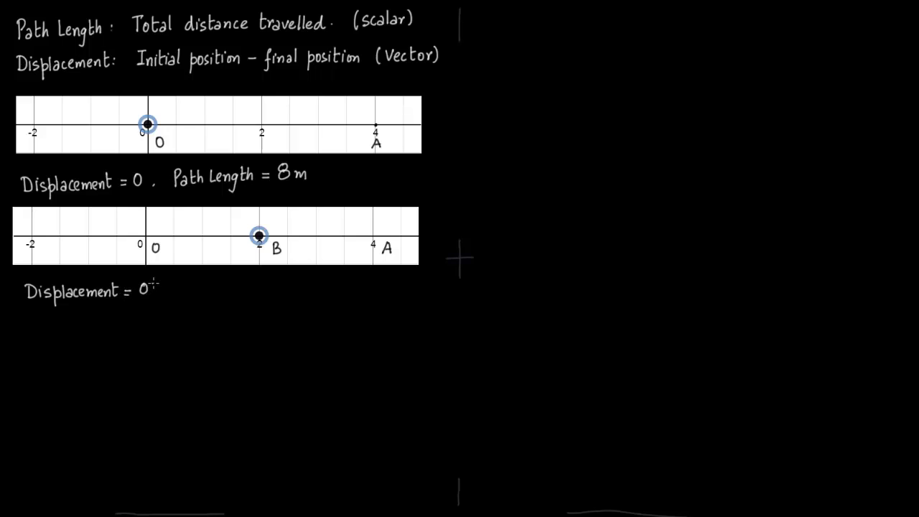
type("OA")
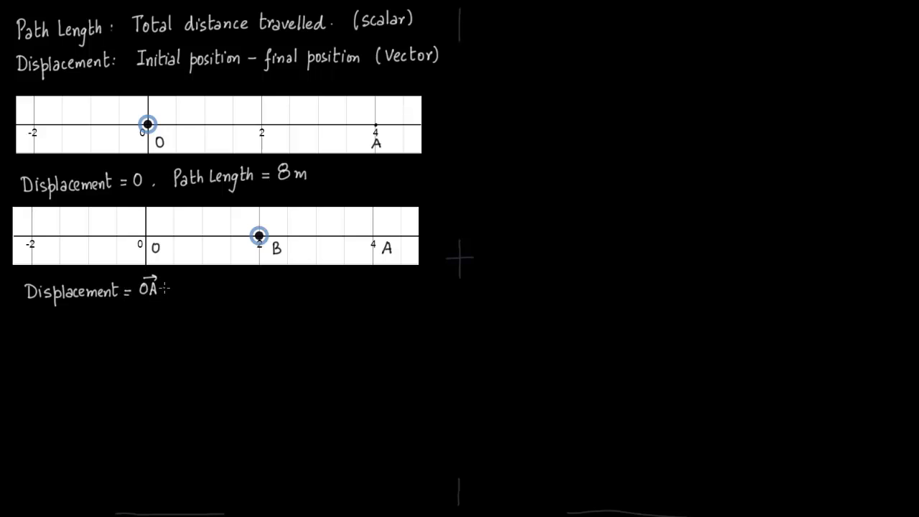
type("+")
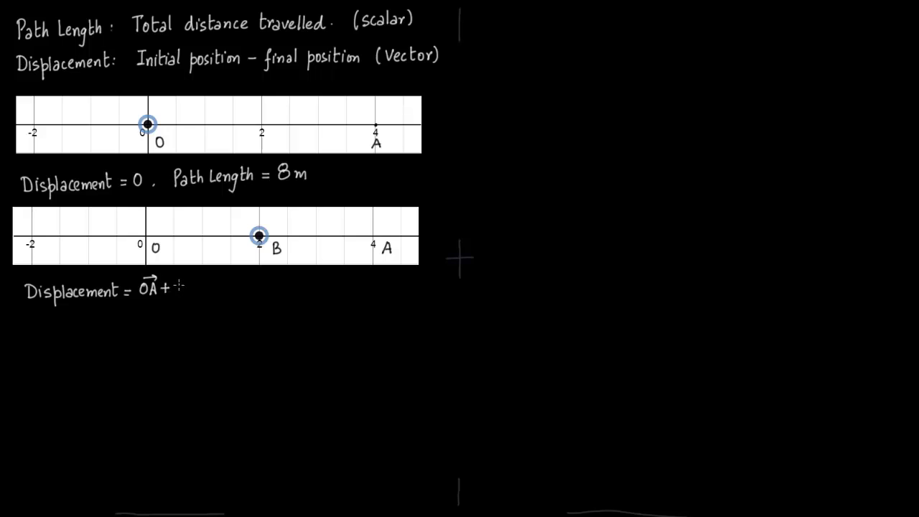
type("AB = OA")
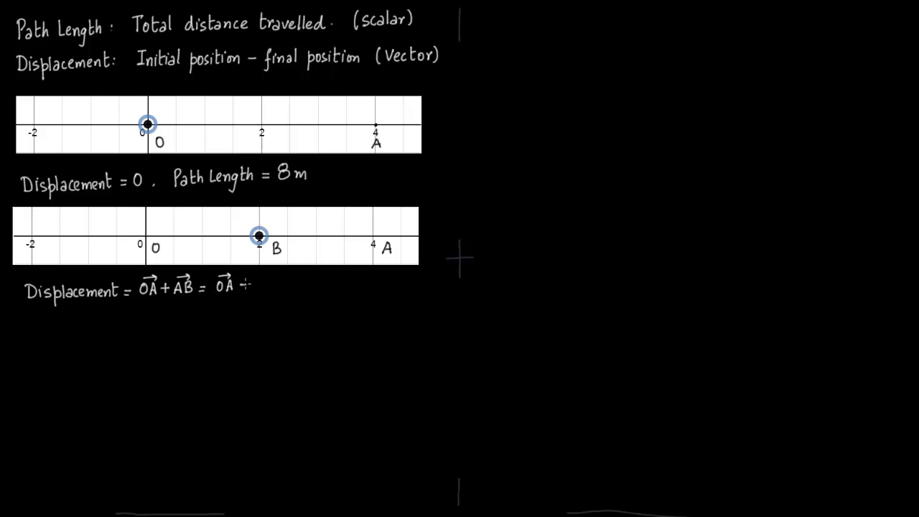
type("-")
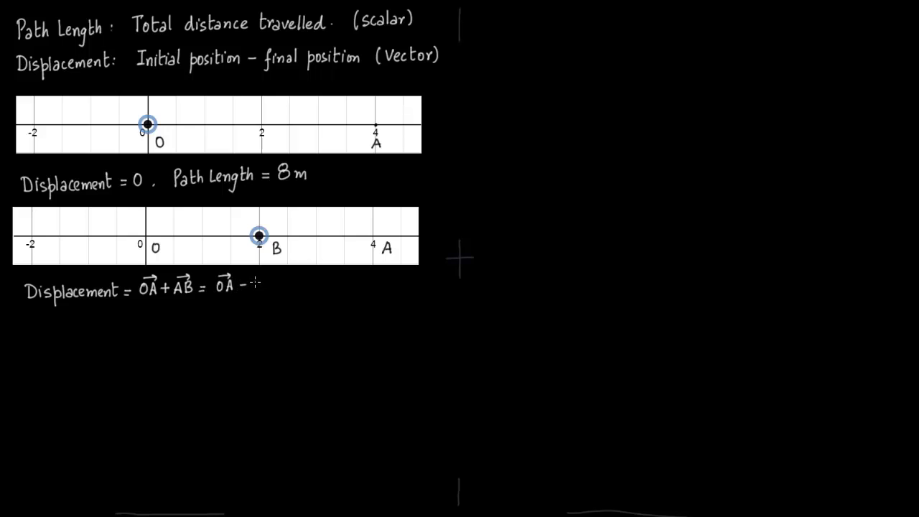
type("BA")
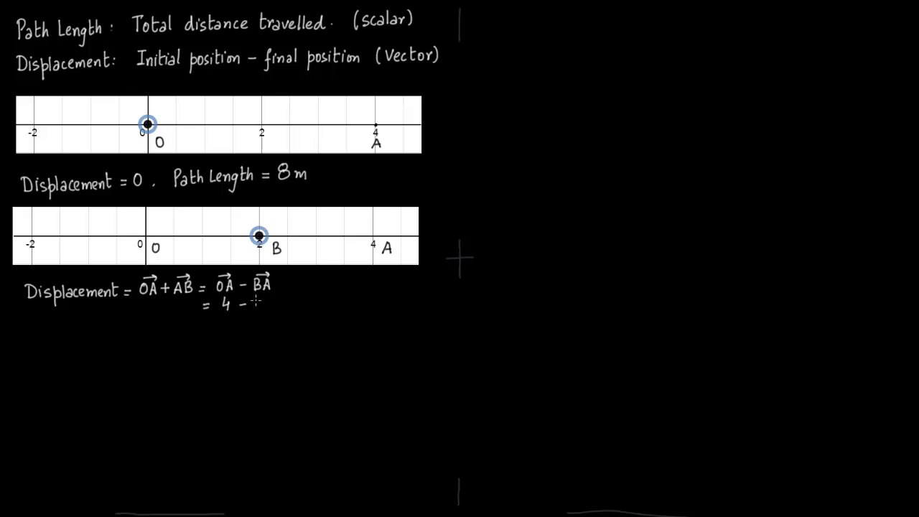
type("2")
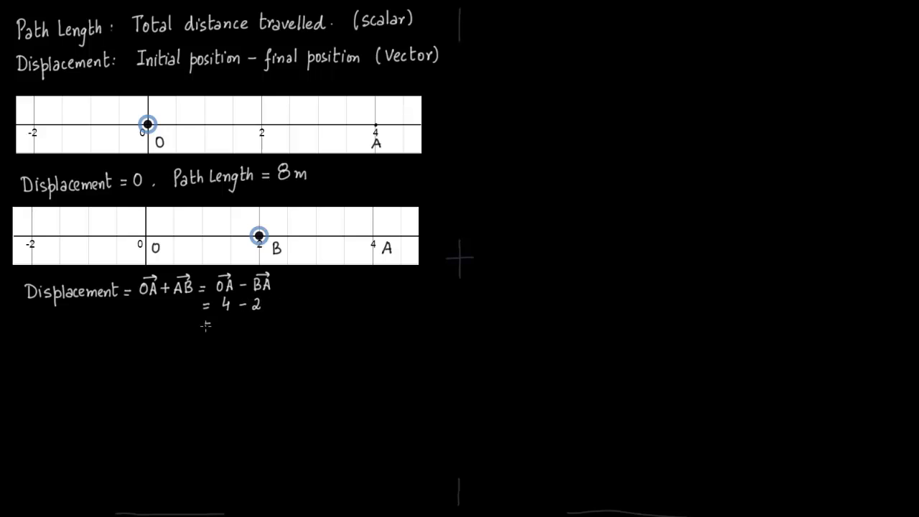
type("= 2 m")
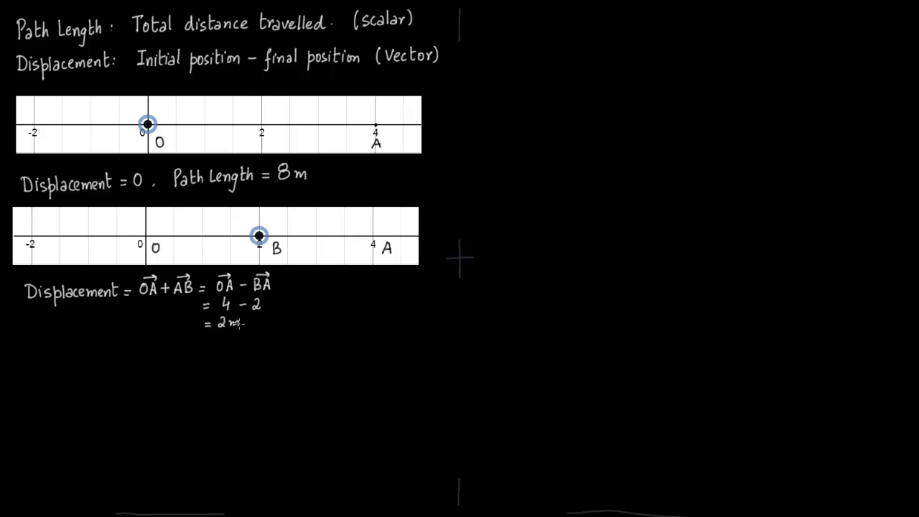
mouse_move(203, 345)
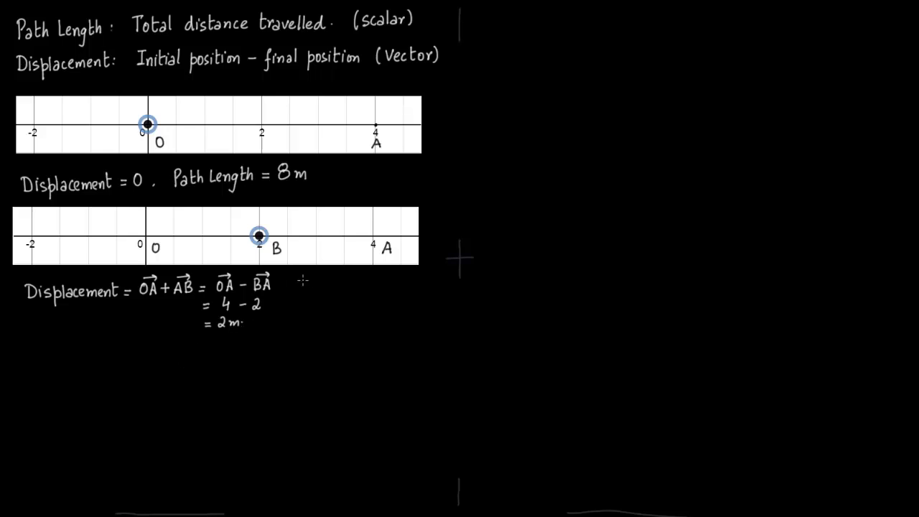
Write 'Path Length = 6' for the second example
type("Path")
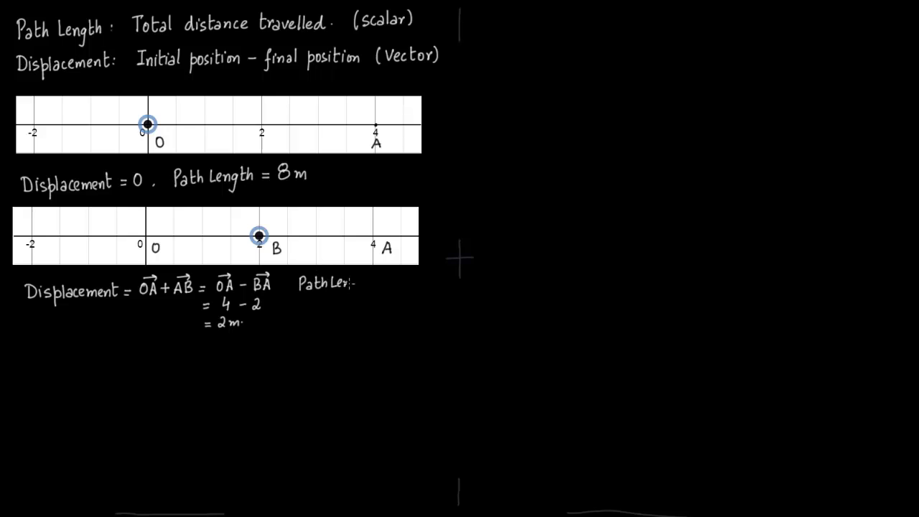
type("Length")
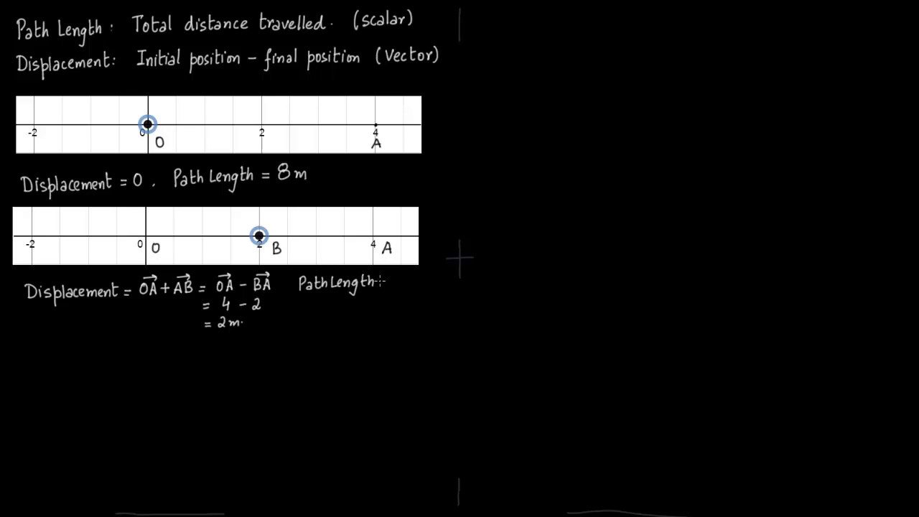
type("=")
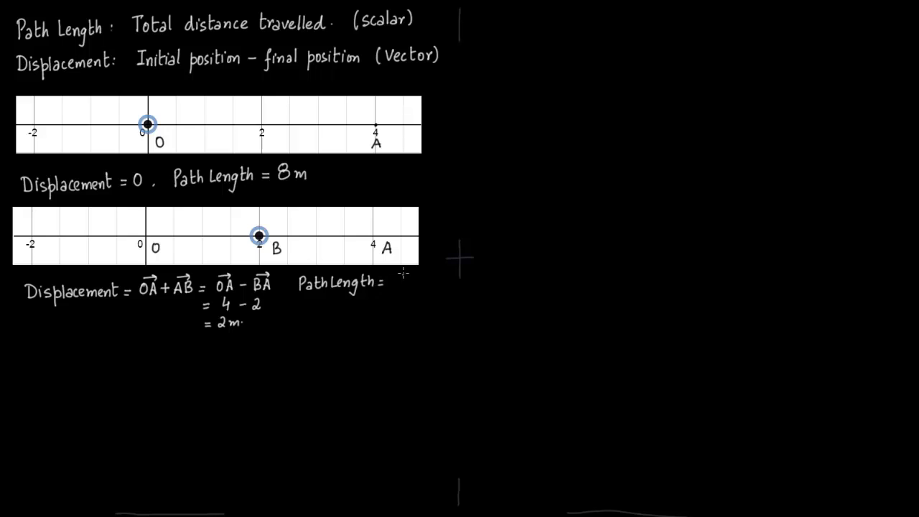
type("6")
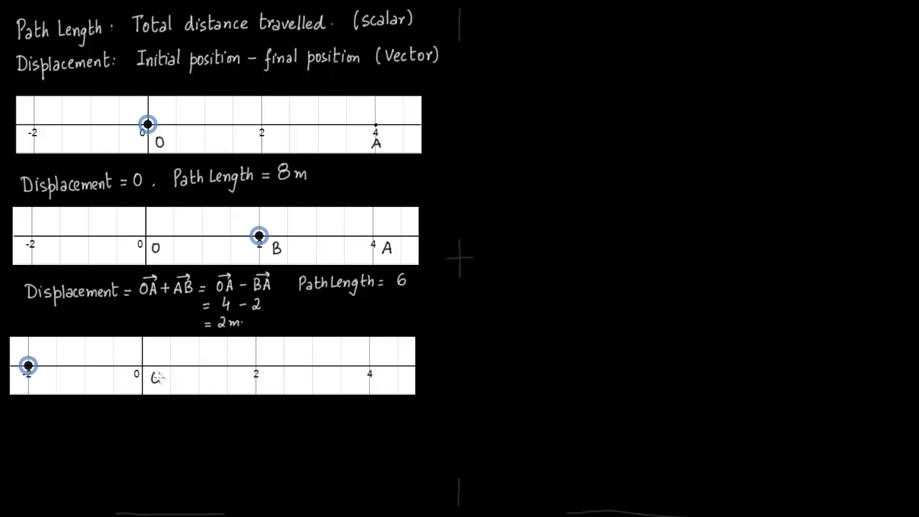
Label C at −2 and write 'Displacement = OC = −2 m' and 'Path length = 2 m'
type("C")
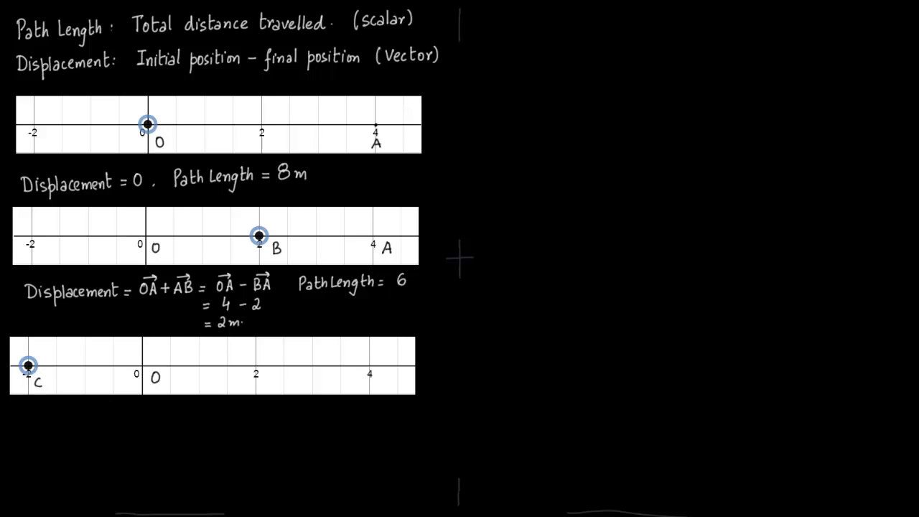
mouse_move(72, 494)
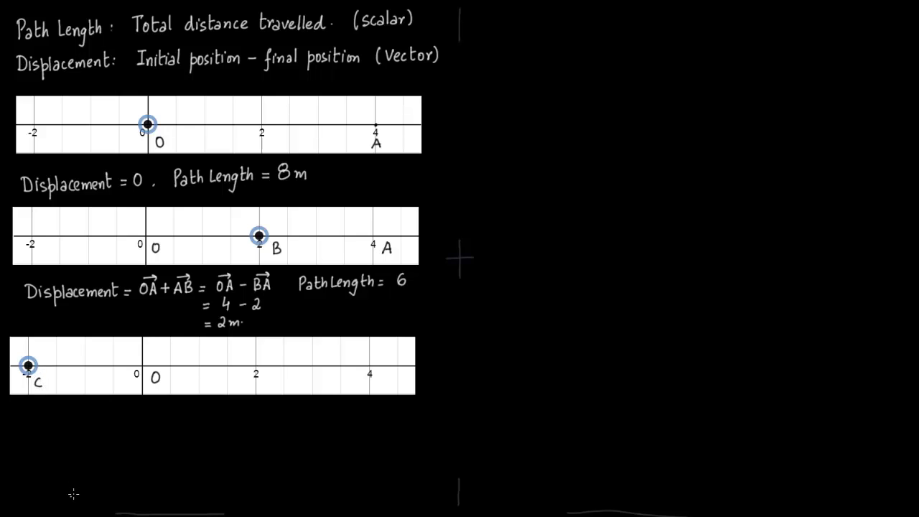
mouse_move(22, 413)
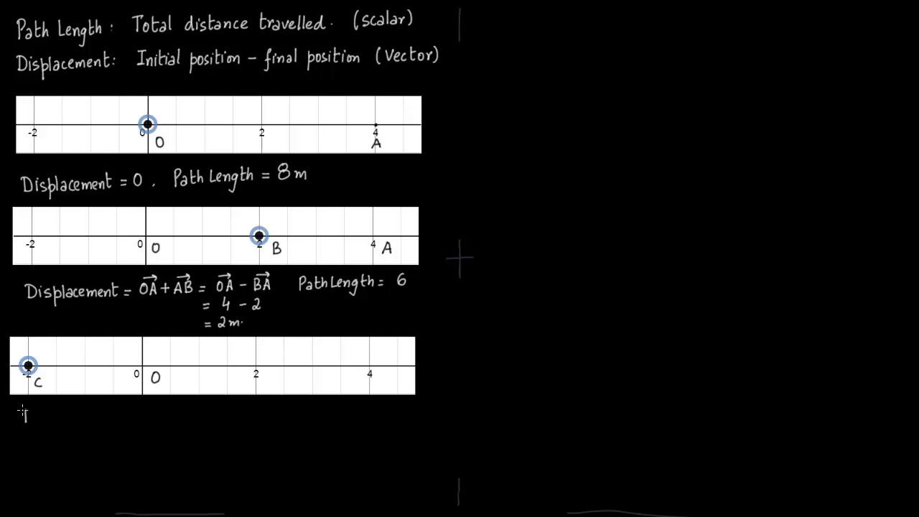
type("Displacement")
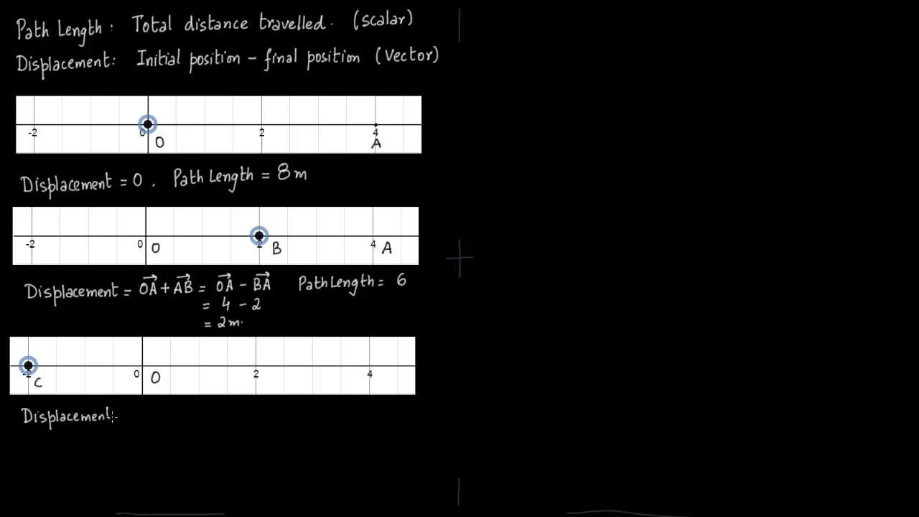
type("=")
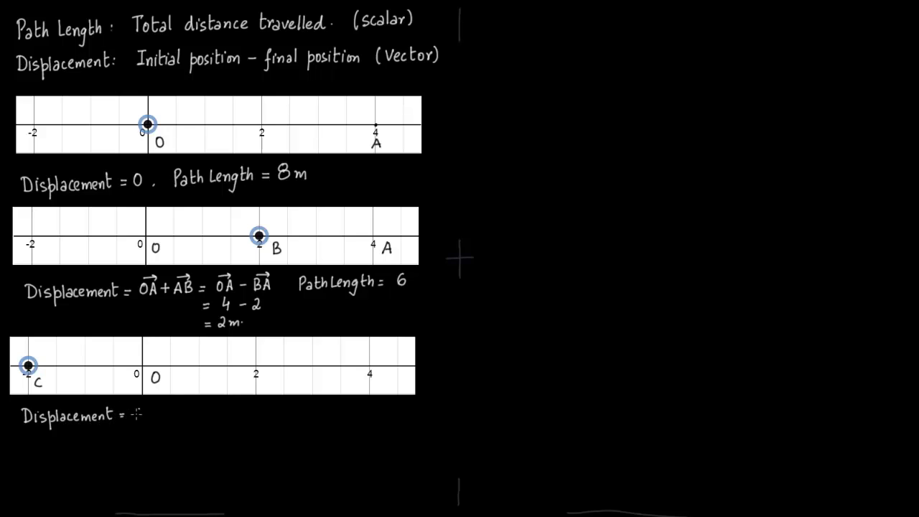
type("OC")
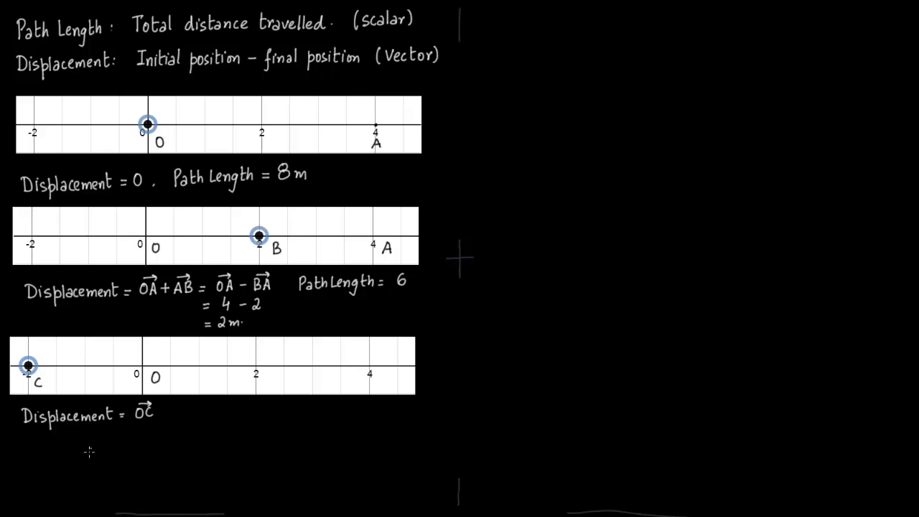
mouse_move(46, 445)
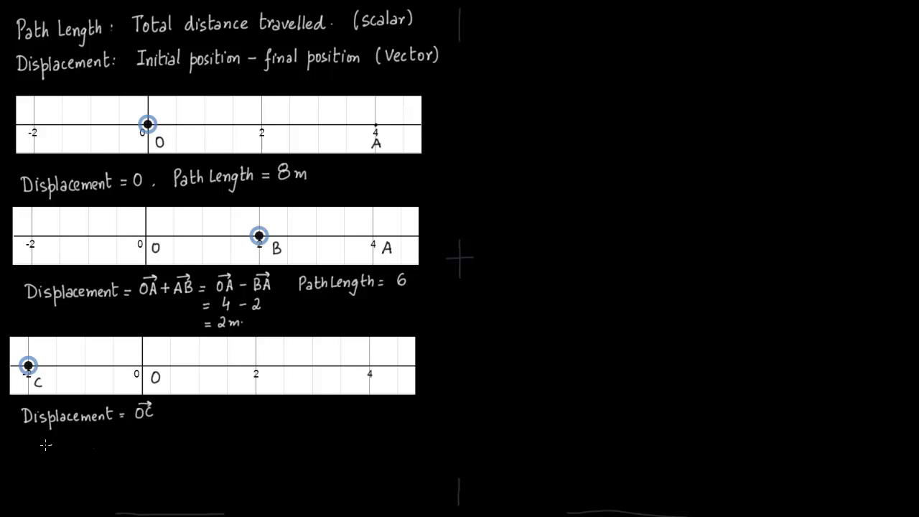
mouse_move(69, 437)
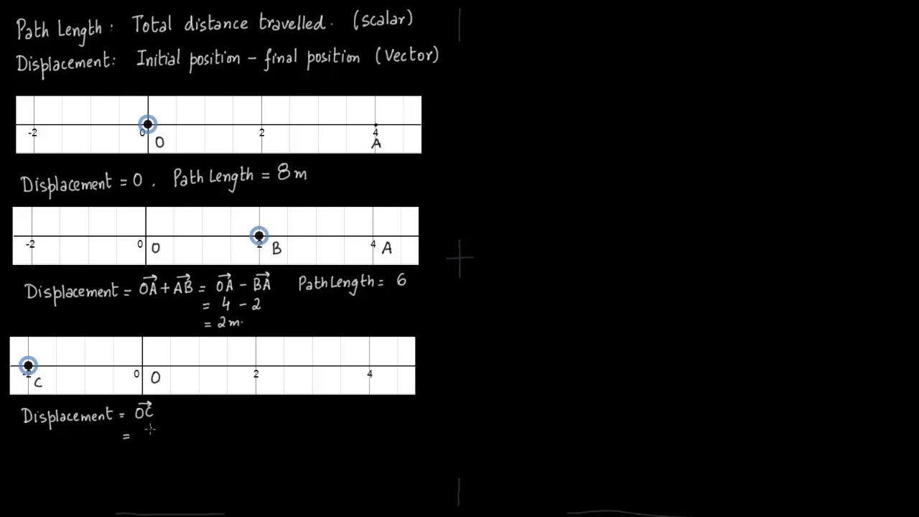
type("-2")
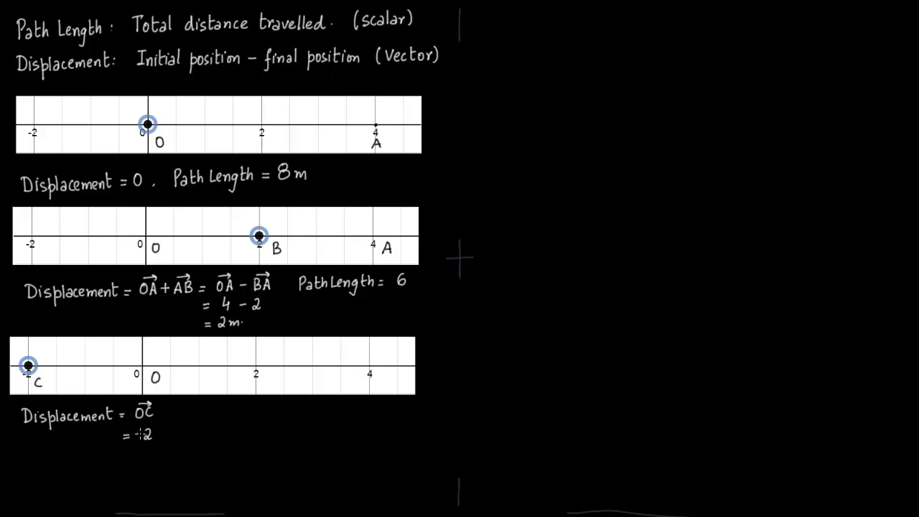
type("-2 m")
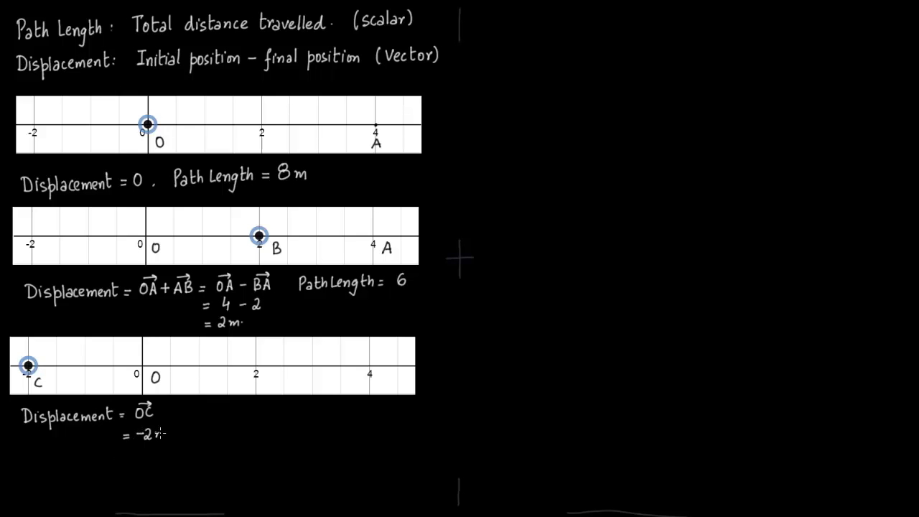
type("m")
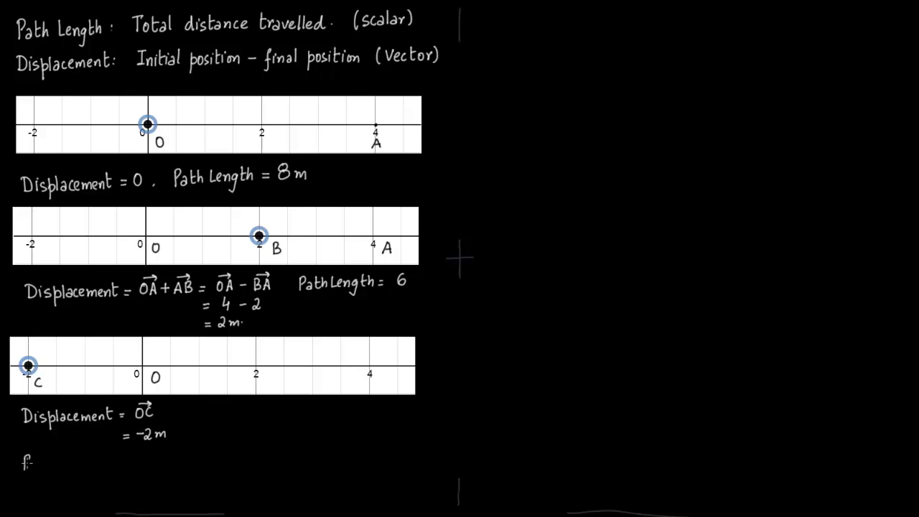
type("Pathlength = 2 m.")
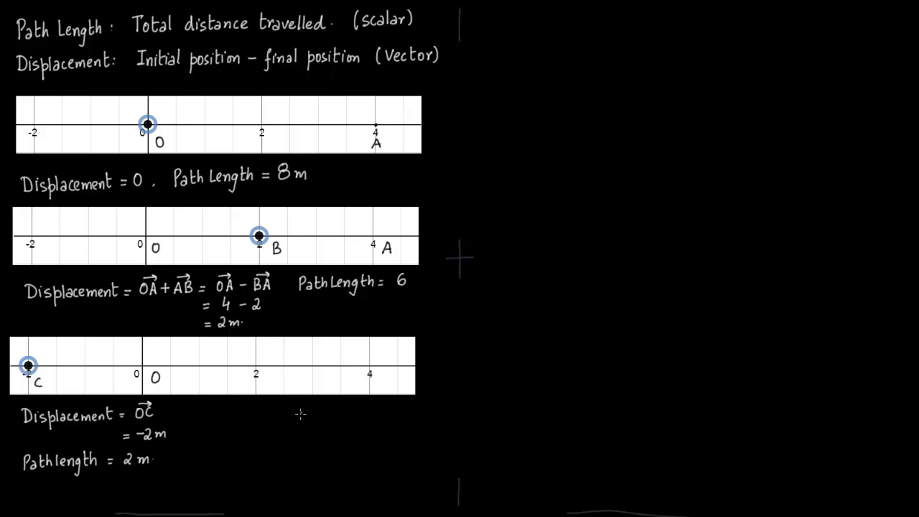
type("Displacement")
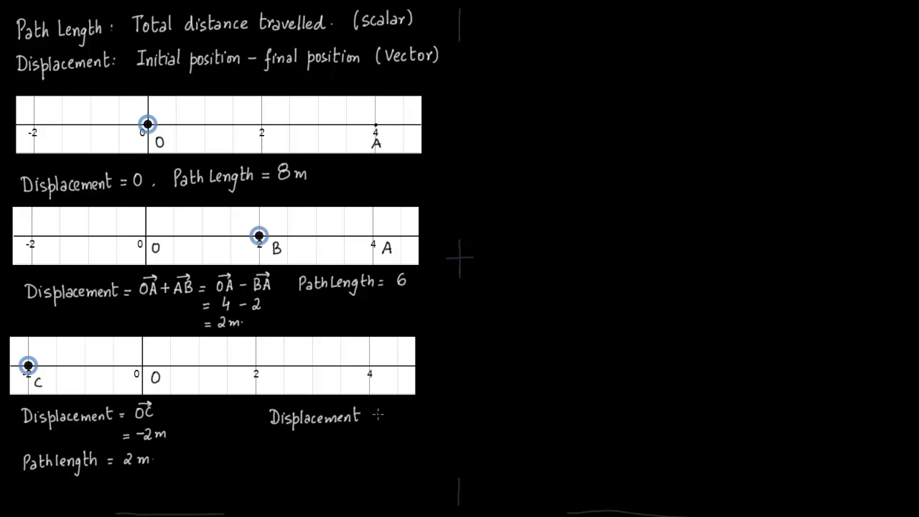
Write 'Displacement is a vector with direction (+ve or −ve) and magnitude (length)'
type("is a vector. It has direction")
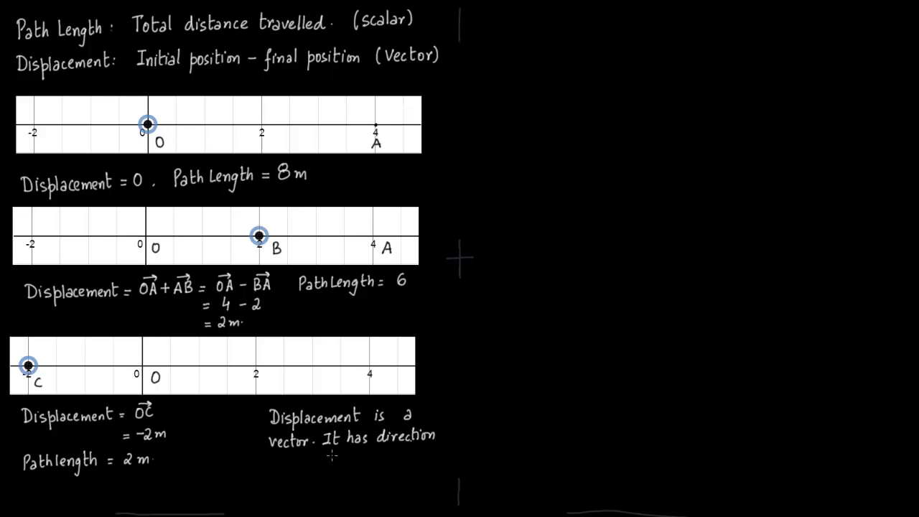
type("(+ve or -ve) and")
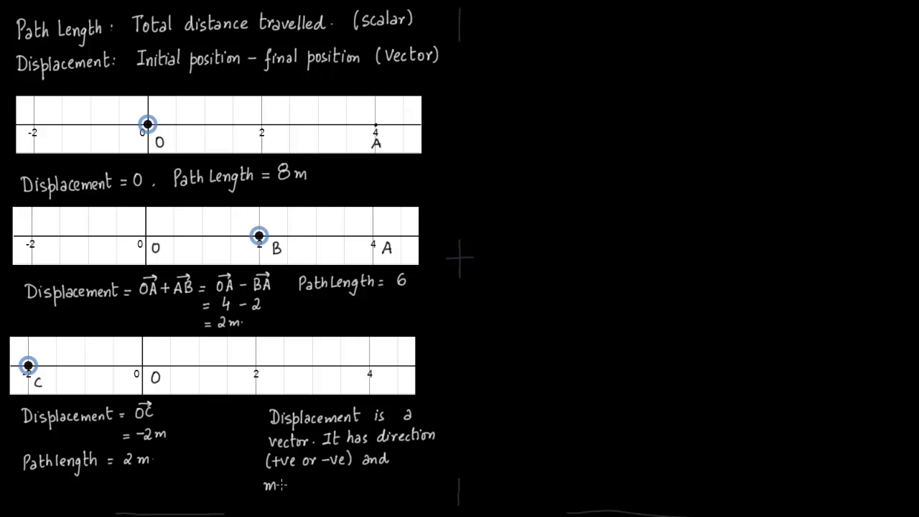
type("agnitude")
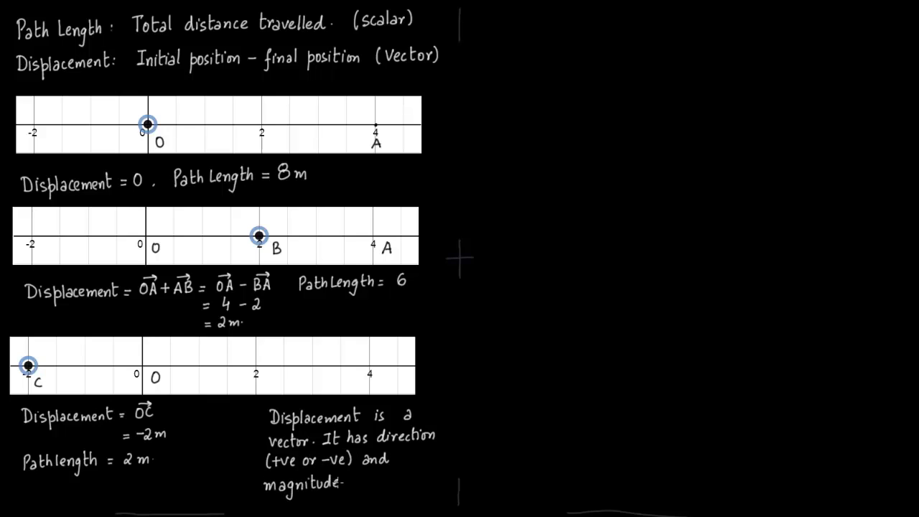
type("(length)")
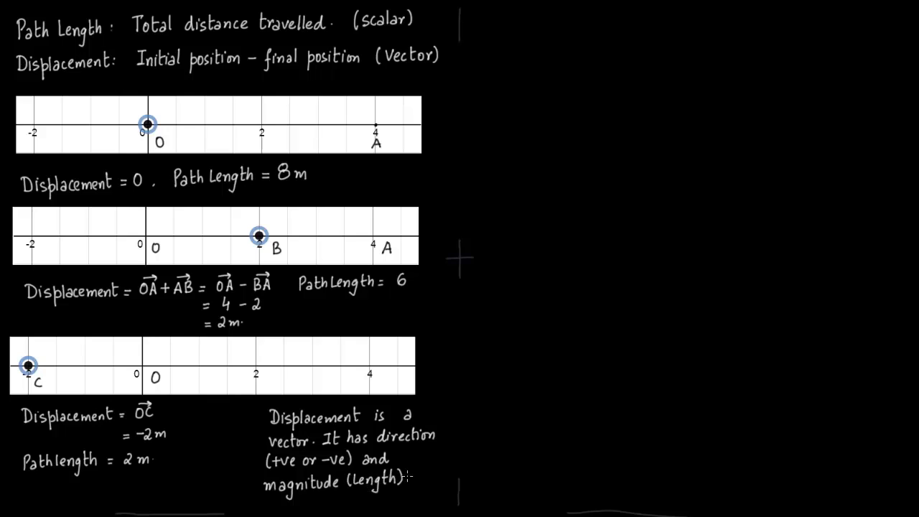
mouse_move(486, 18)
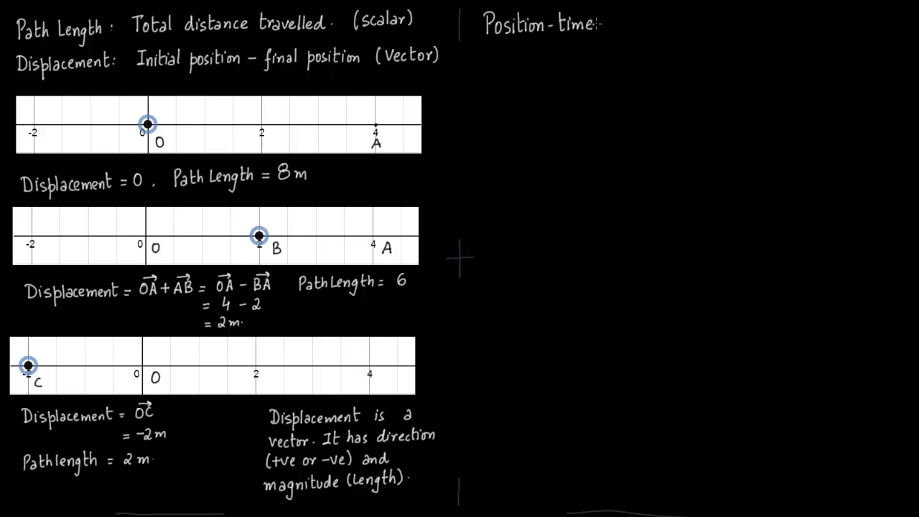
Write 'Position-time Graph' and 'Stationary Object', then draw a flat line at position 1
type("Graph")
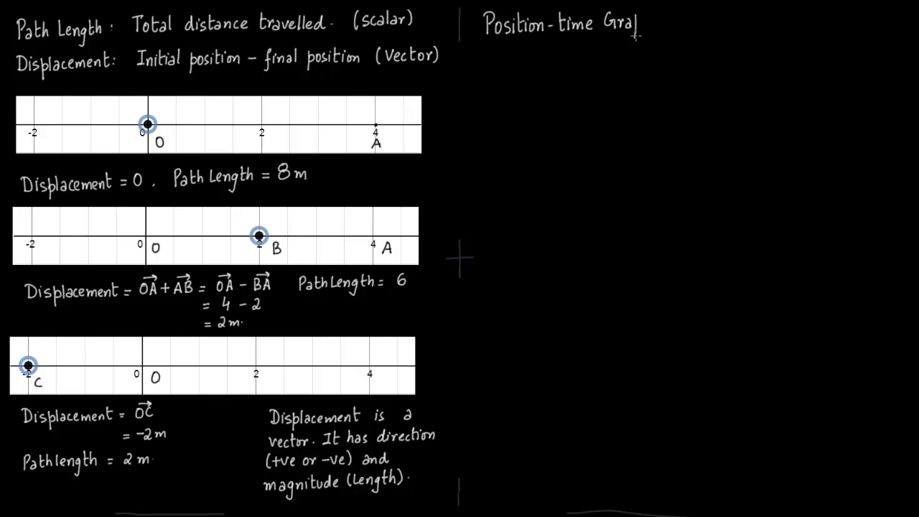
type("ph")
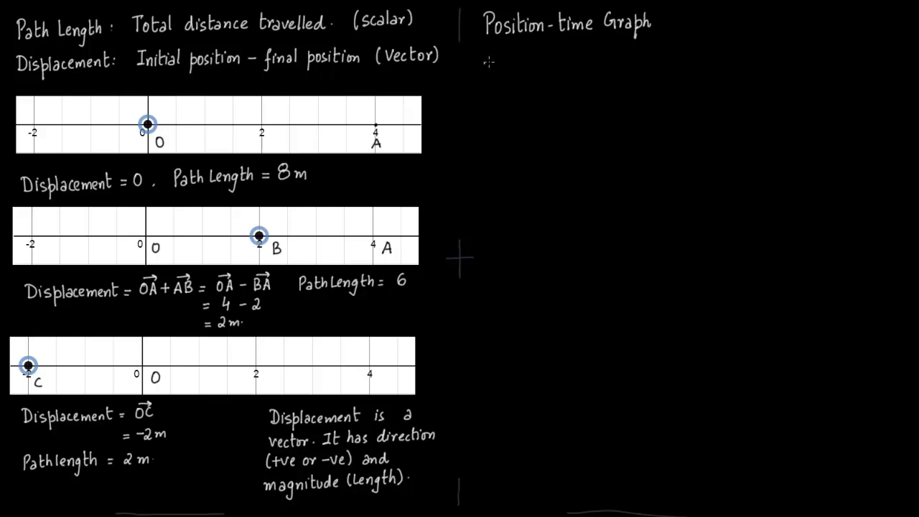
type("Static:")
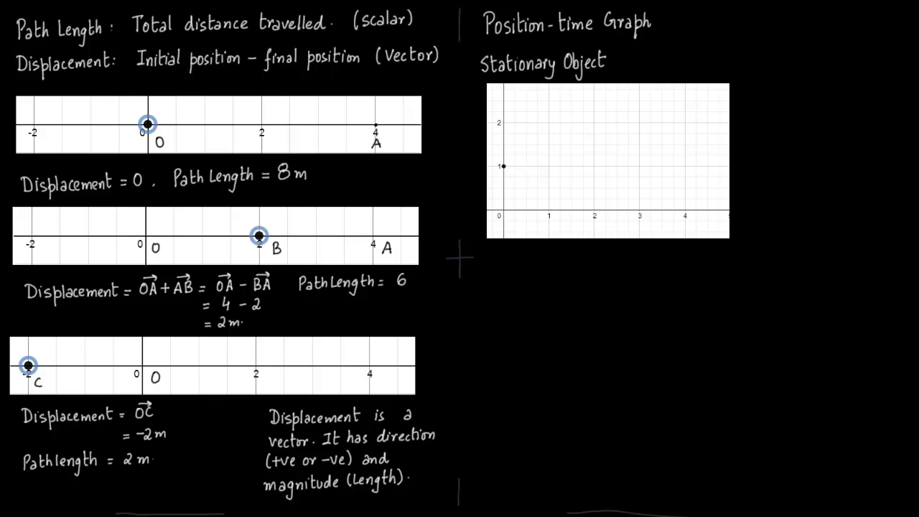
left_click_drag(503, 166, 558, 166)
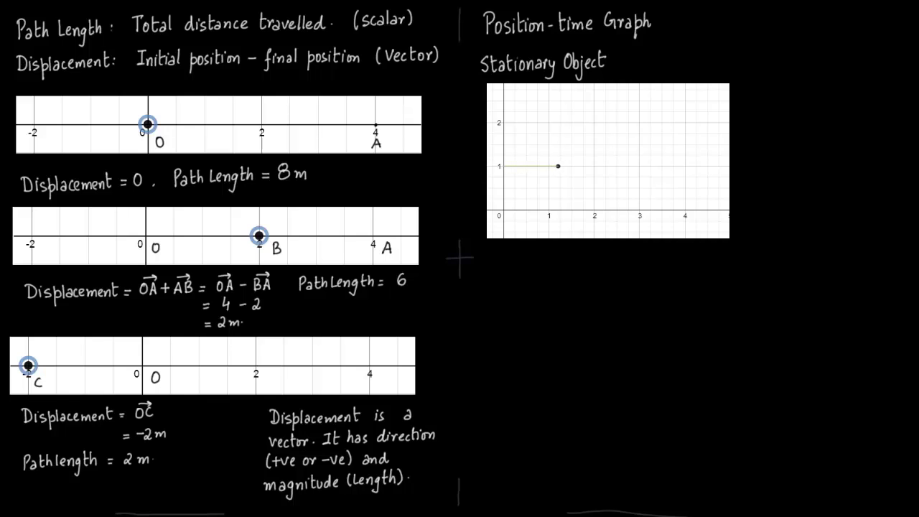
left_click_drag(558, 167, 643, 167)
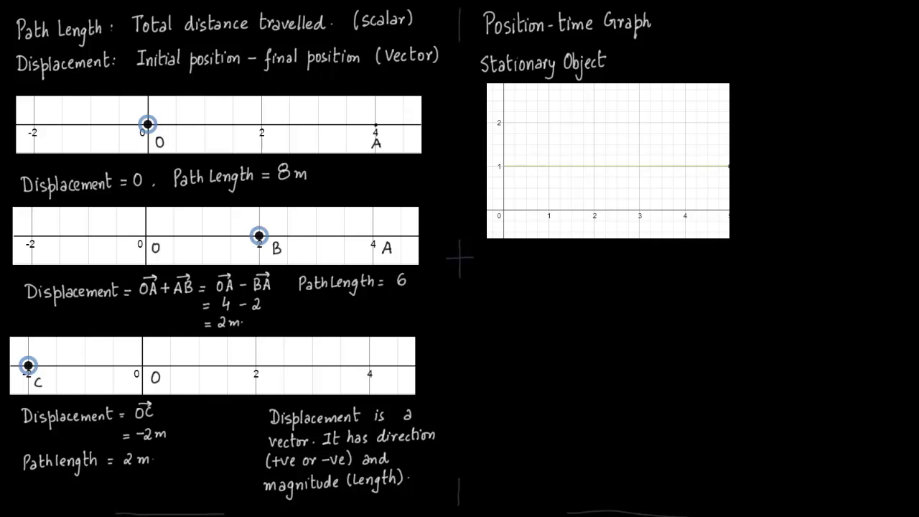
mouse_move(698, 224)
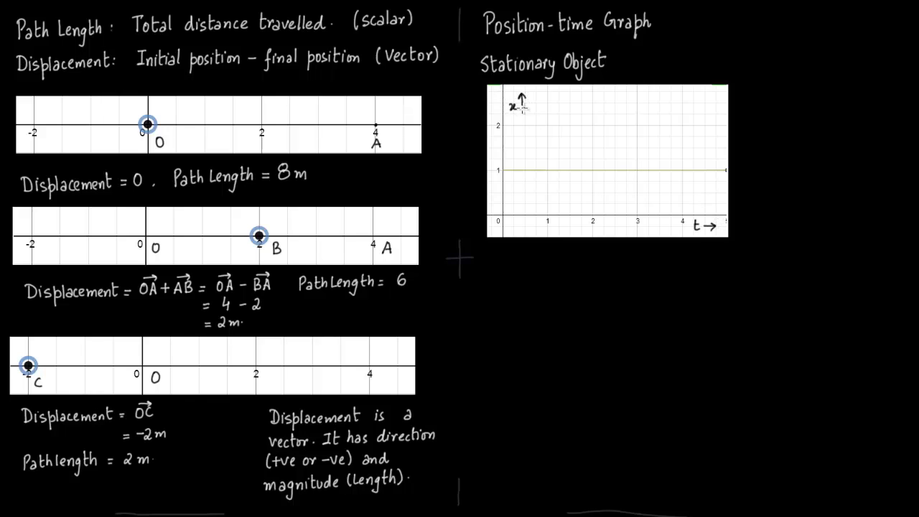
Label the axes 'x meters' and 't', note 'constant at 1', and start 'Uniform'
type("meters")
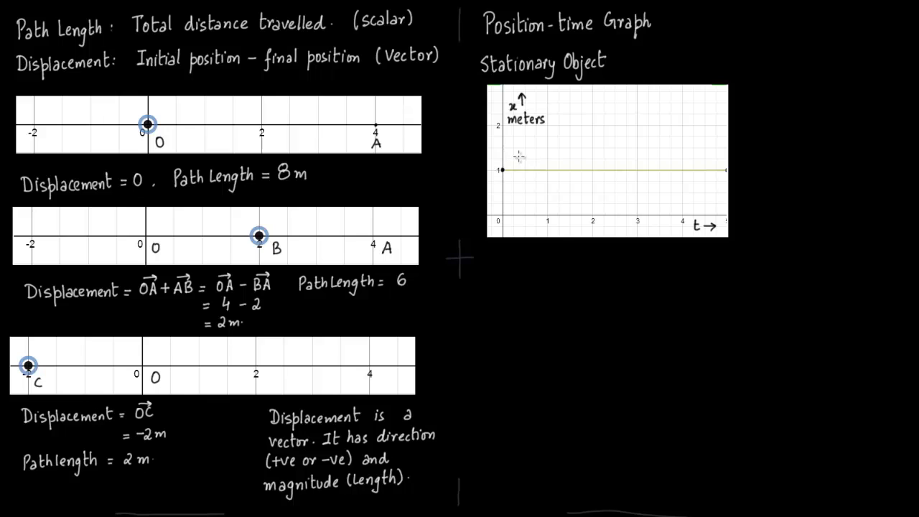
mouse_move(524, 157)
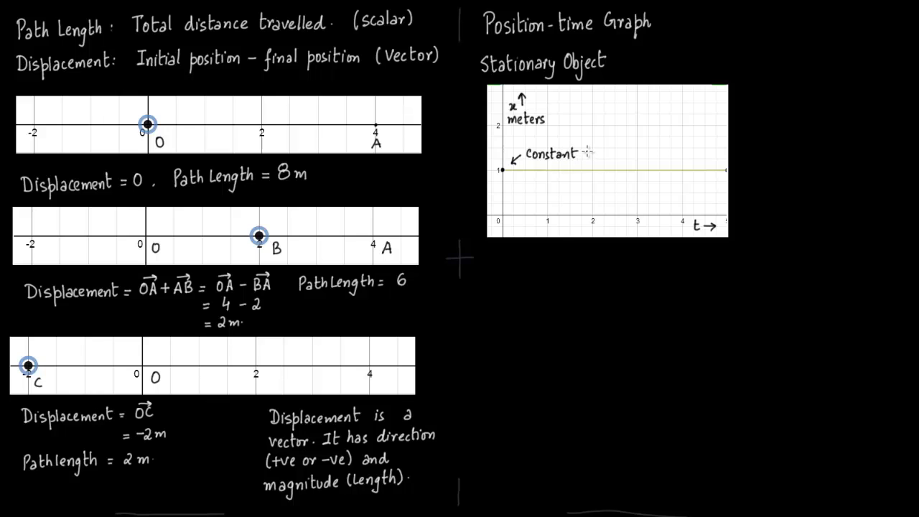
type("at 1")
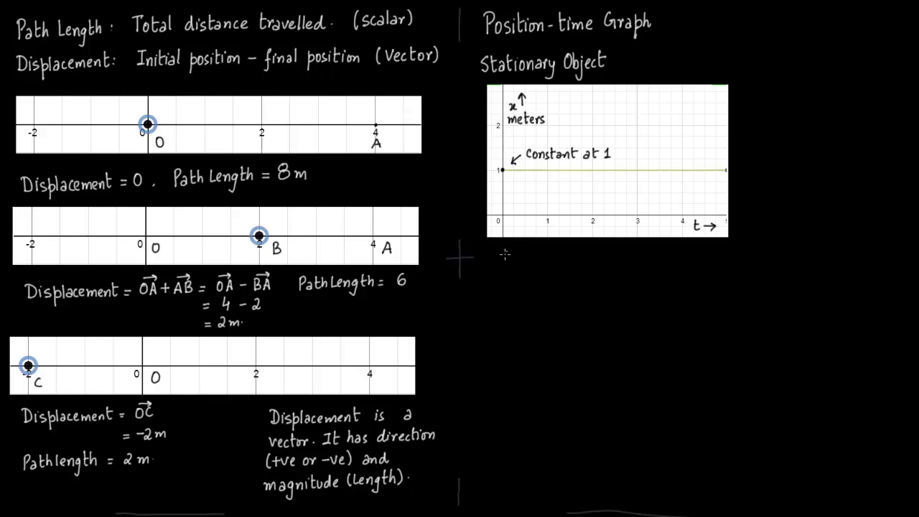
type("Unifor")
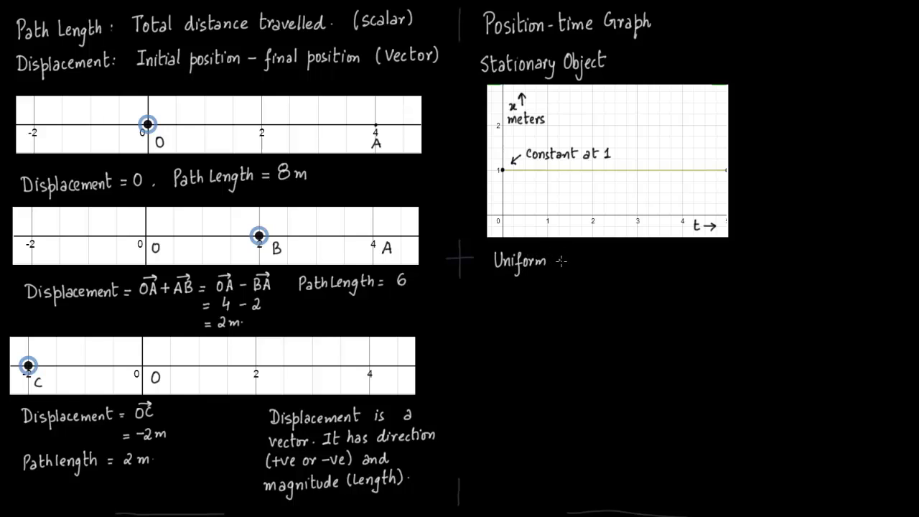
Write 'Uniform motion' and draw a straight line rising from the origin
type("motion")
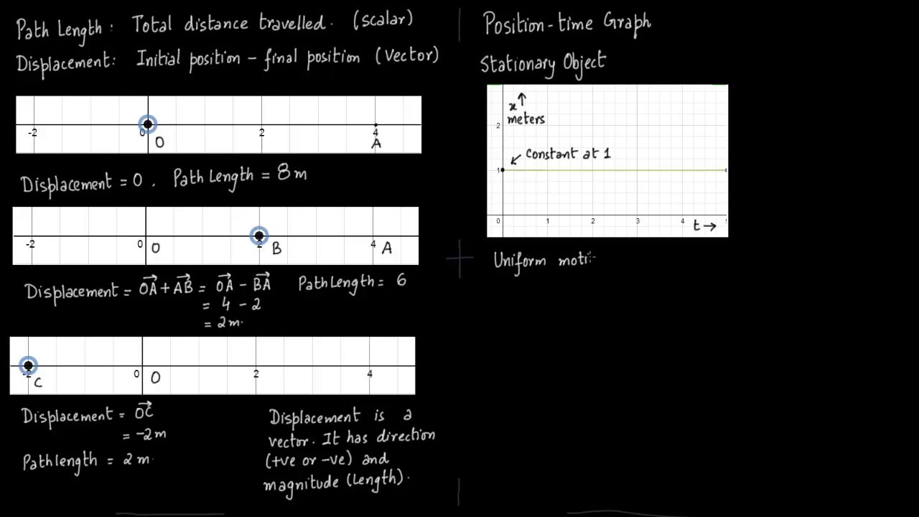
type("on")
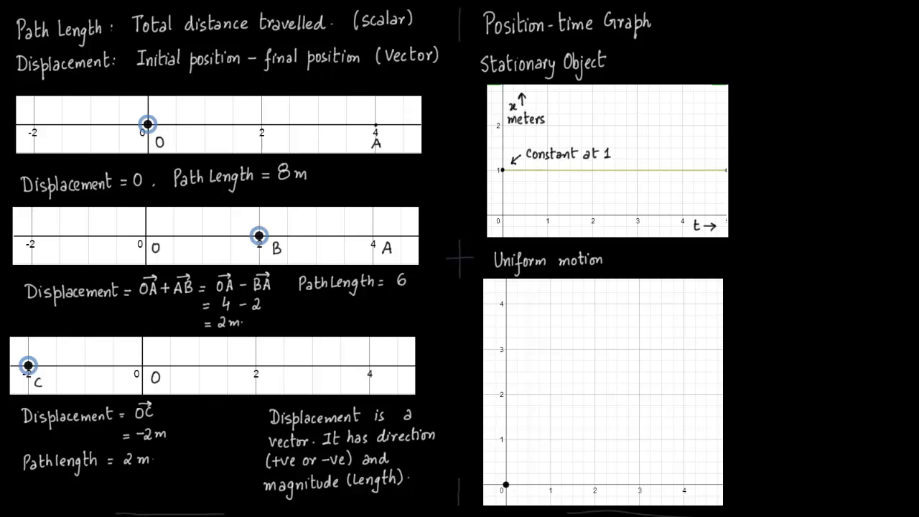
left_click_drag(505, 490, 539, 451)
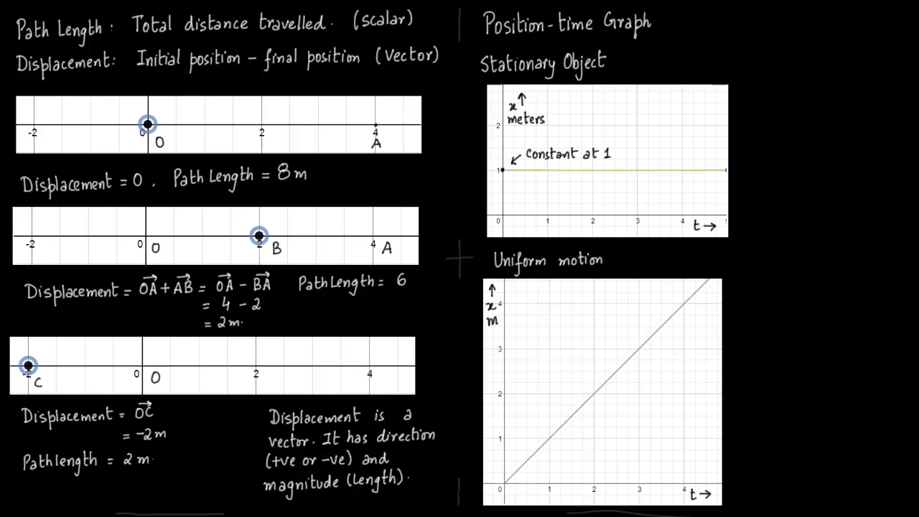
mouse_move(761, 277)
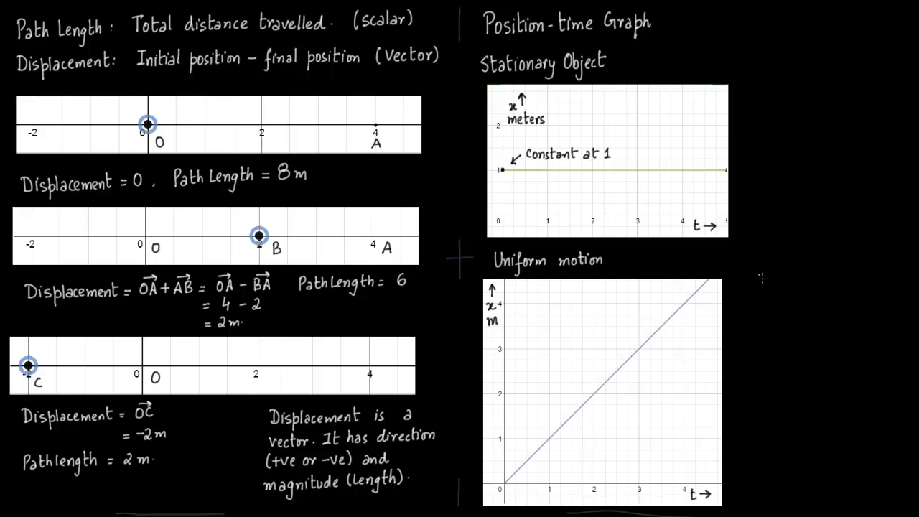
mouse_move(761, 313)
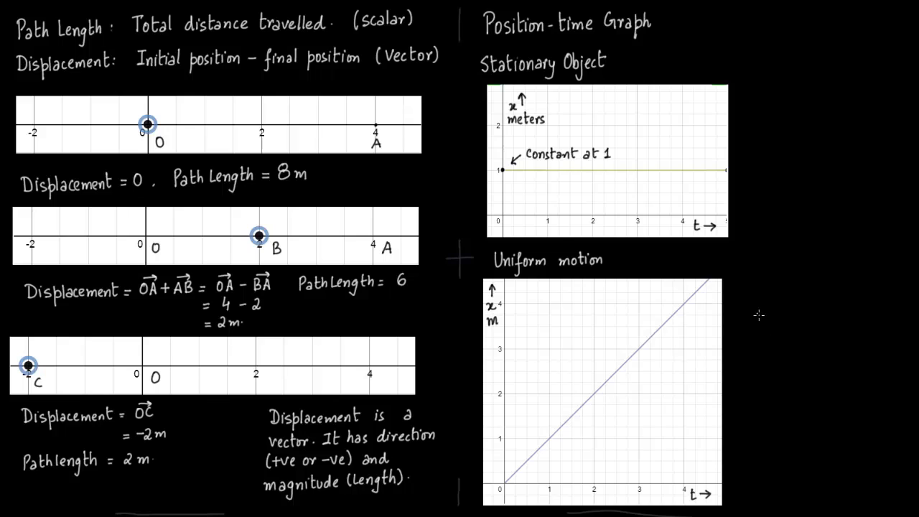
Write 'As time (t) increases, the distance' beside the uniform-motion graph
type("As time (t")
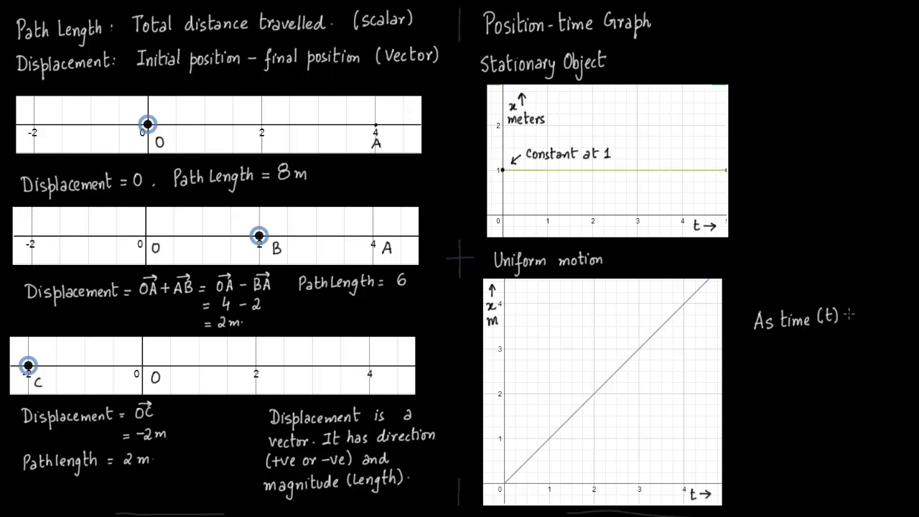
type("increases,")
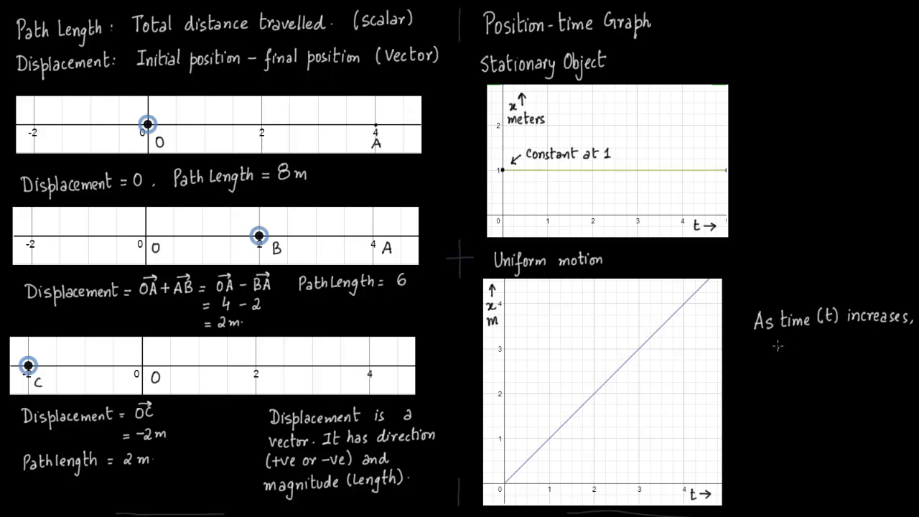
type("the di")
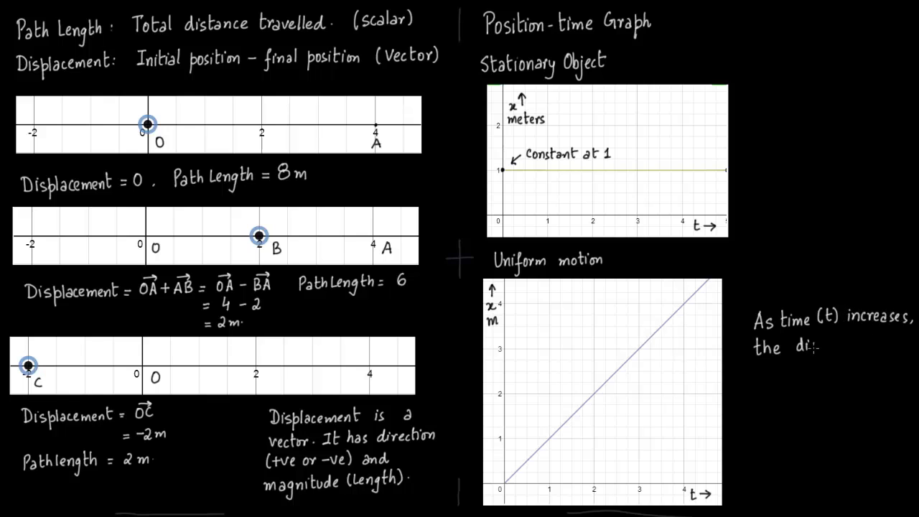
type("distance")
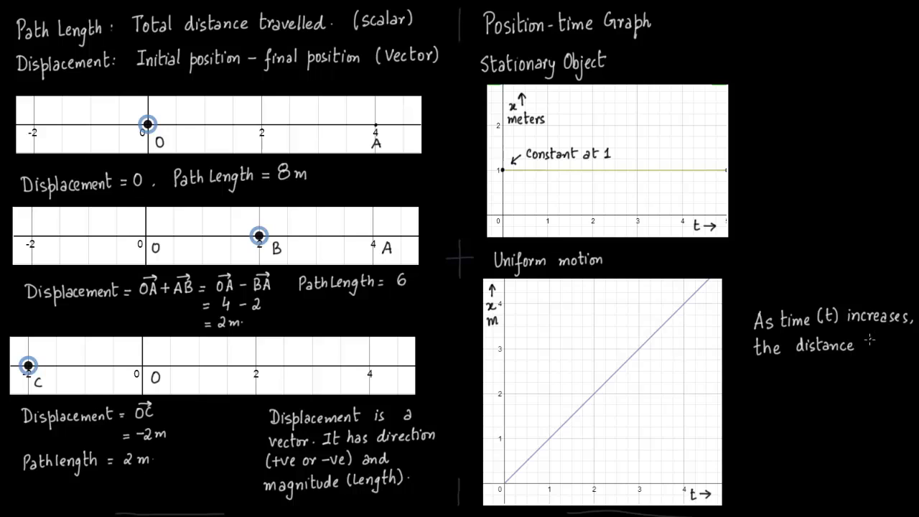